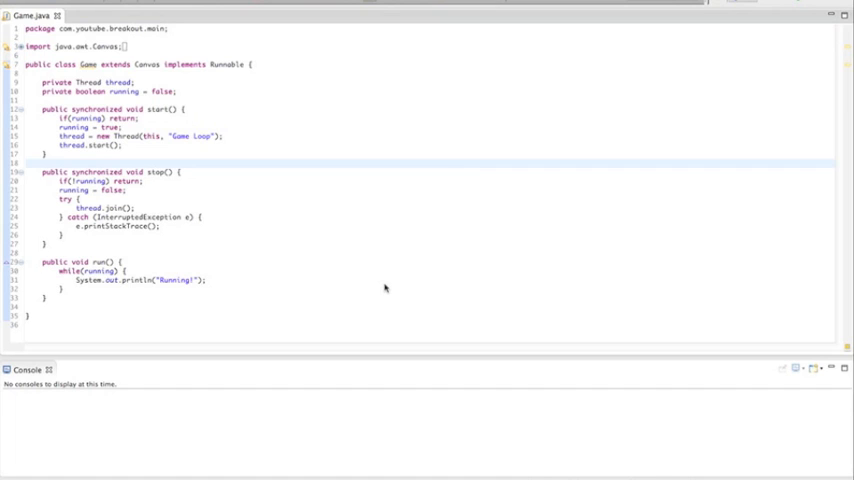
mouse_move(155, 184)
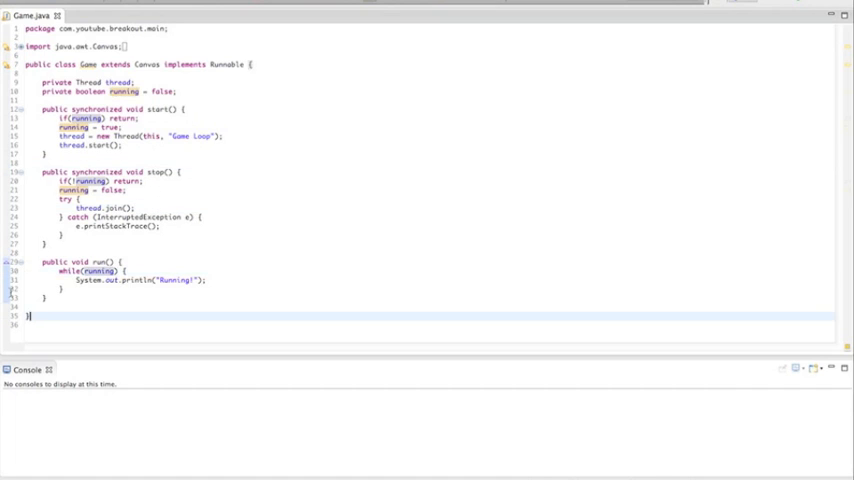
Step: Insert a blank line below the run() method's closing brace in Game.java
key(Ctrl+a)
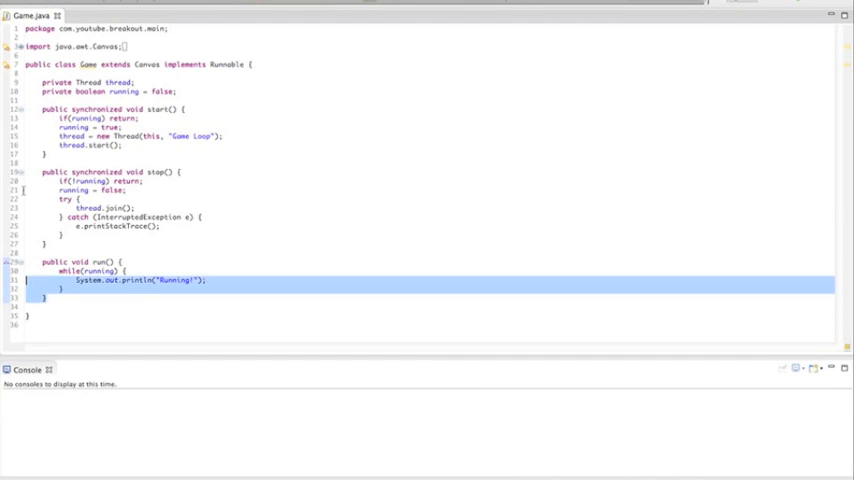
drag(40, 82, 45, 297)
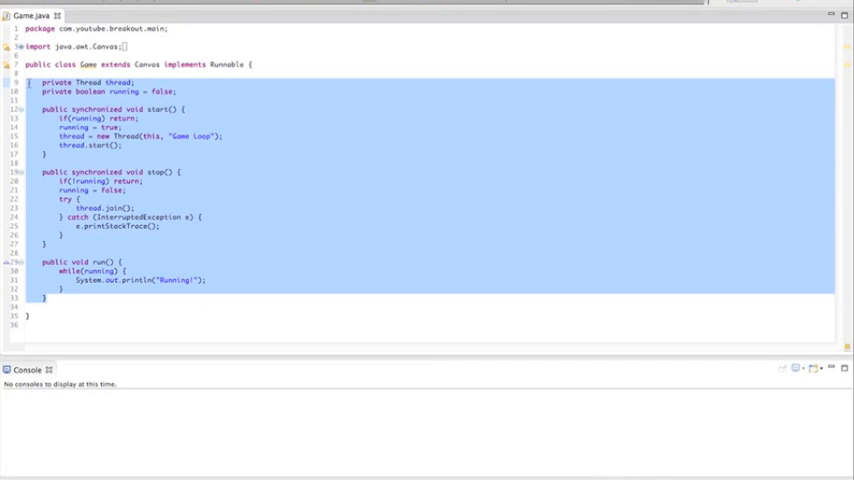
click(47, 154)
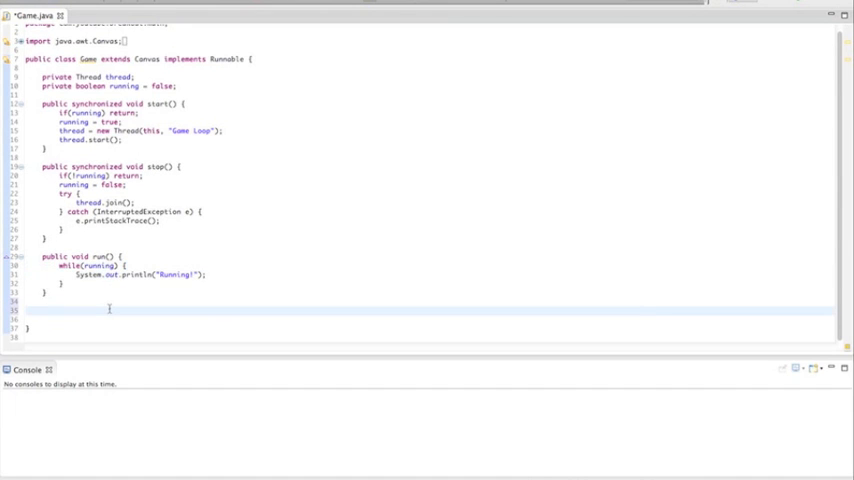
Step: Declare public static void main(String[] args) below run()
text(public)
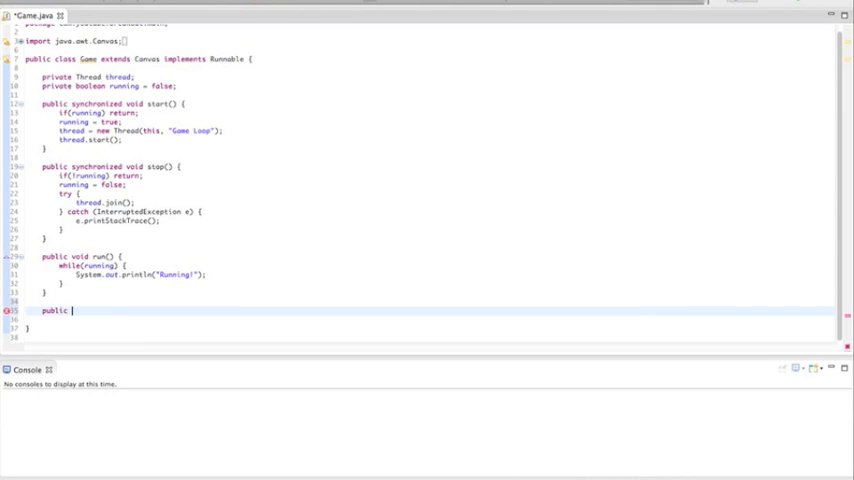
text(static v)
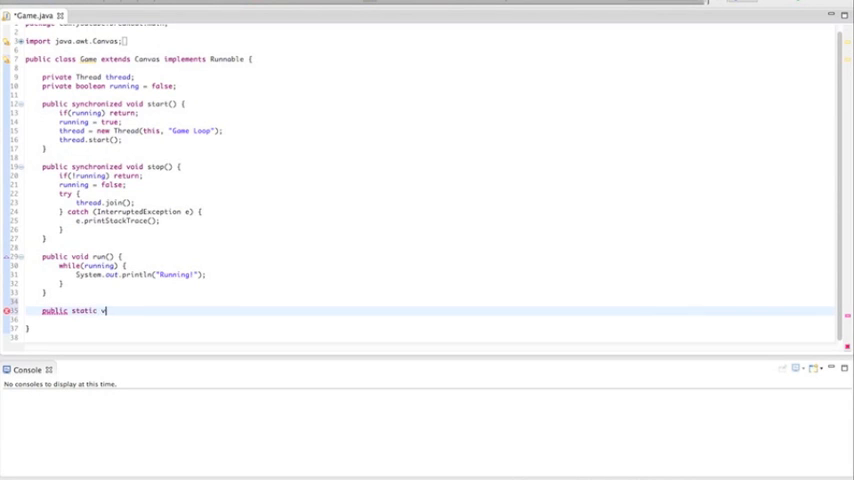
text(oid)
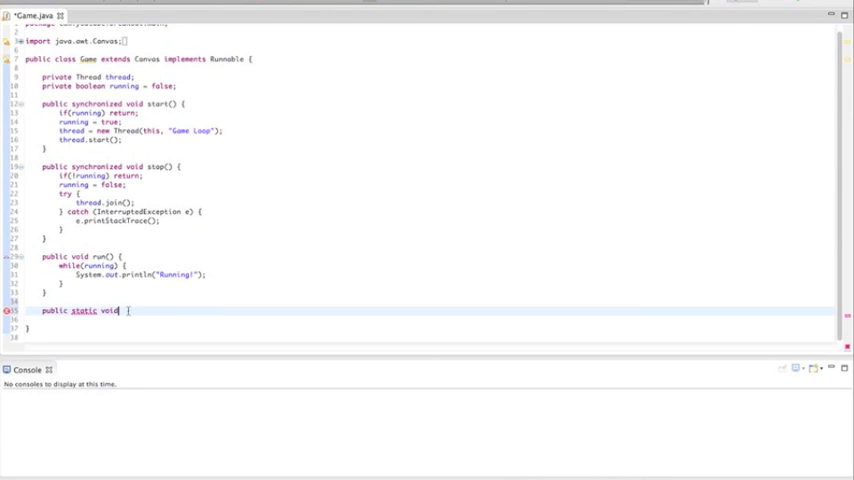
text(mai)
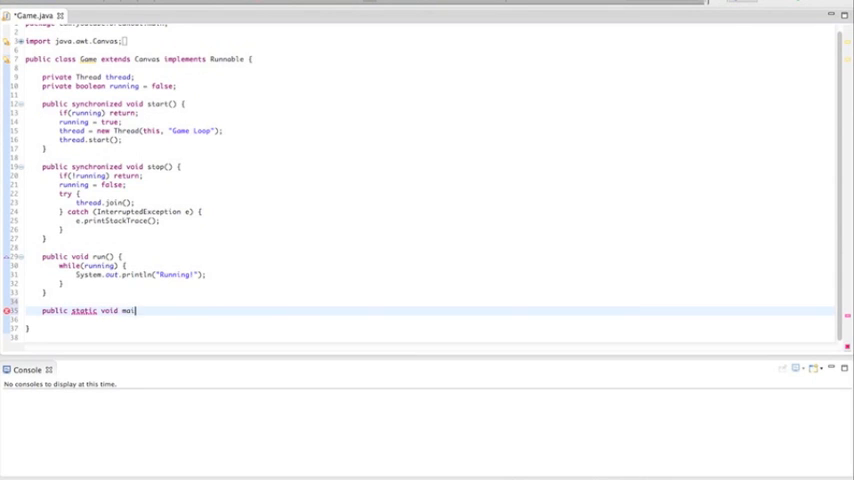
text(n())
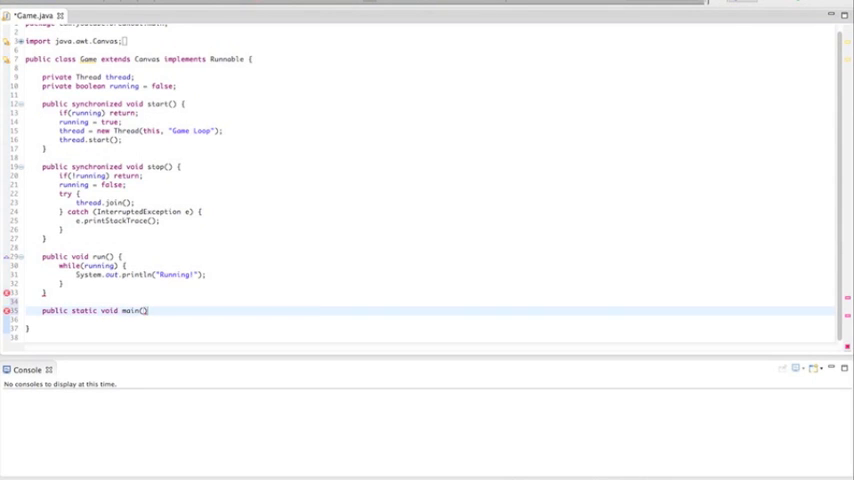
text(String[] args)
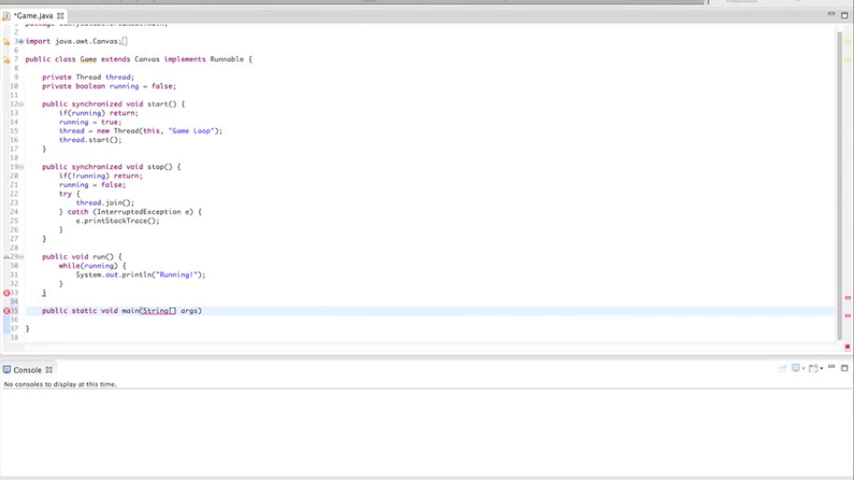
text({)
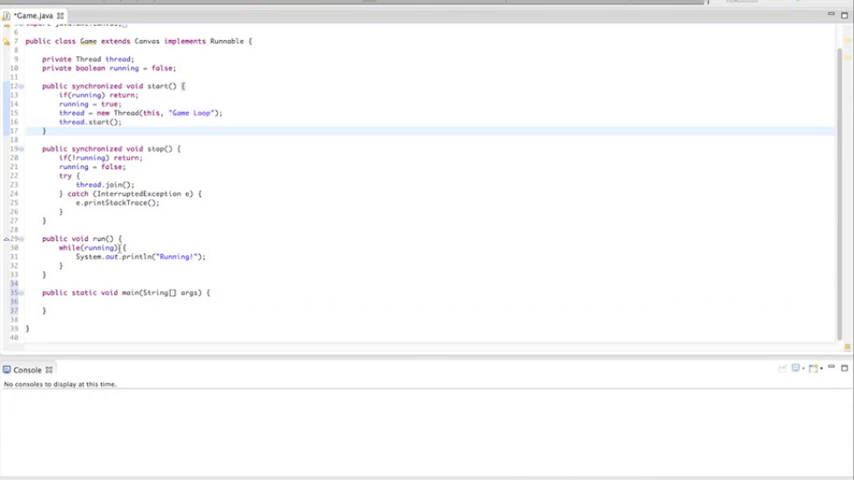
Step: Make main create a new Game and call game.start()
click(108, 301)
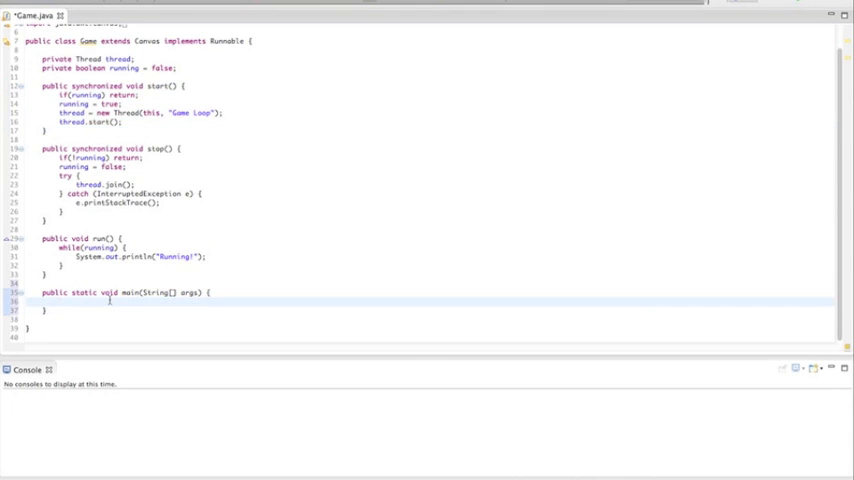
text(G)
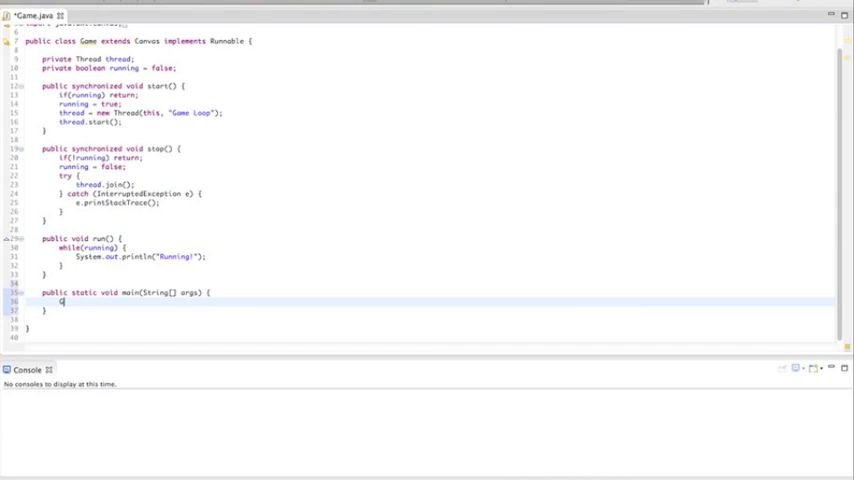
text(ame game)
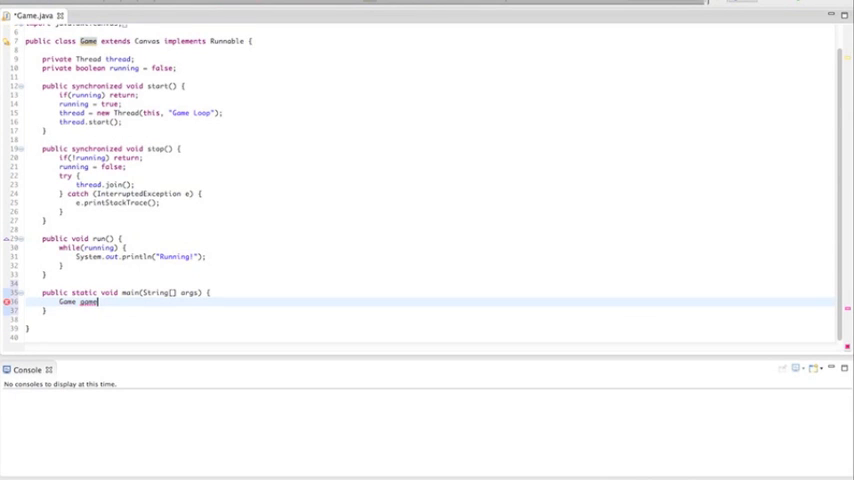
text(= new Game();)
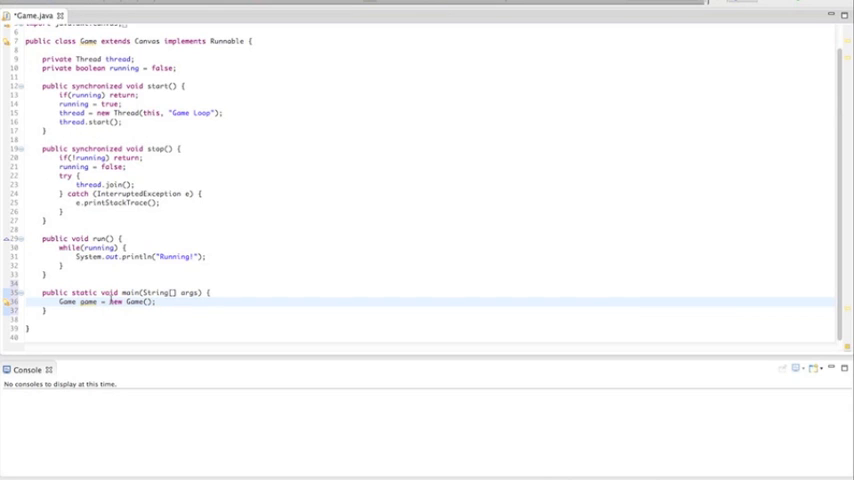
text(game)
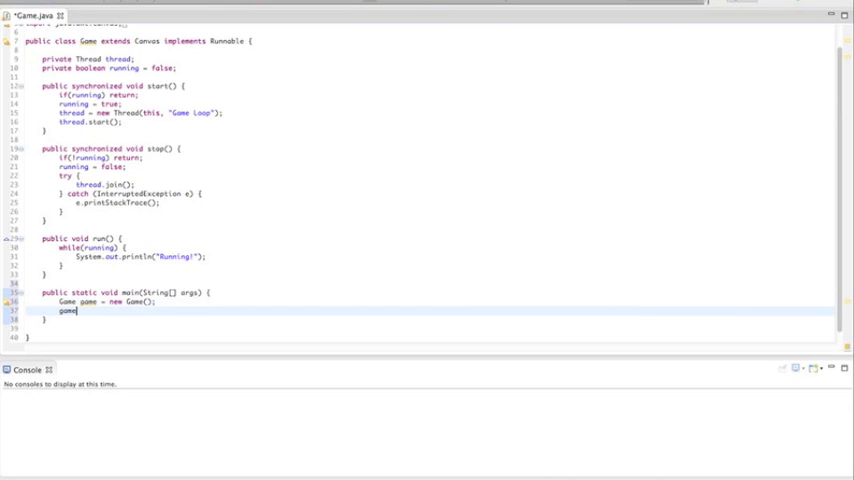
text(.start();)
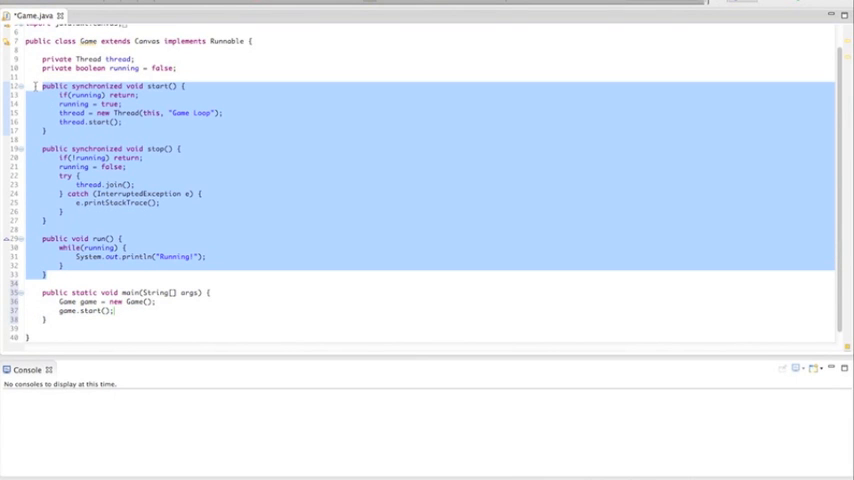
click(117, 311)
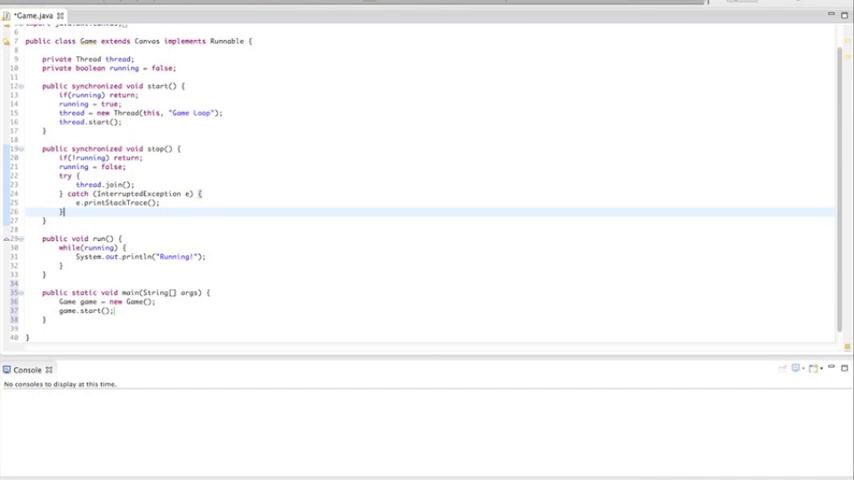
Step: Save and run Game.java, then terminate the repeating Running! output
key(ctrl+s)
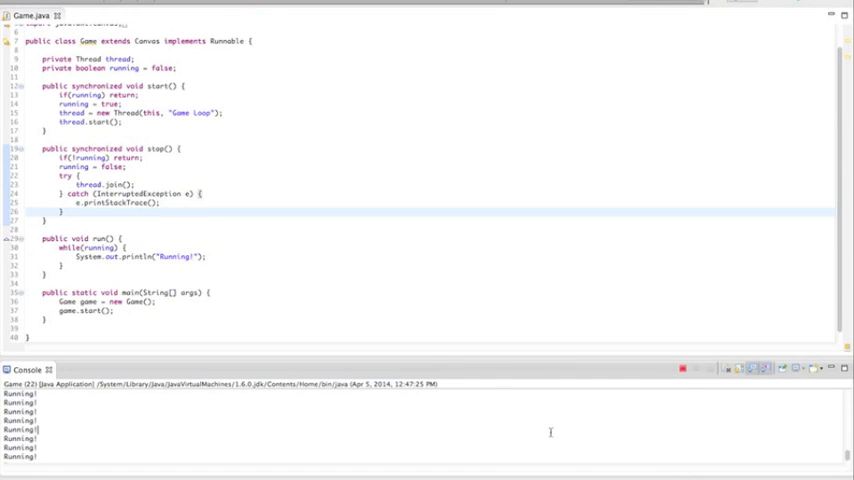
click(683, 366)
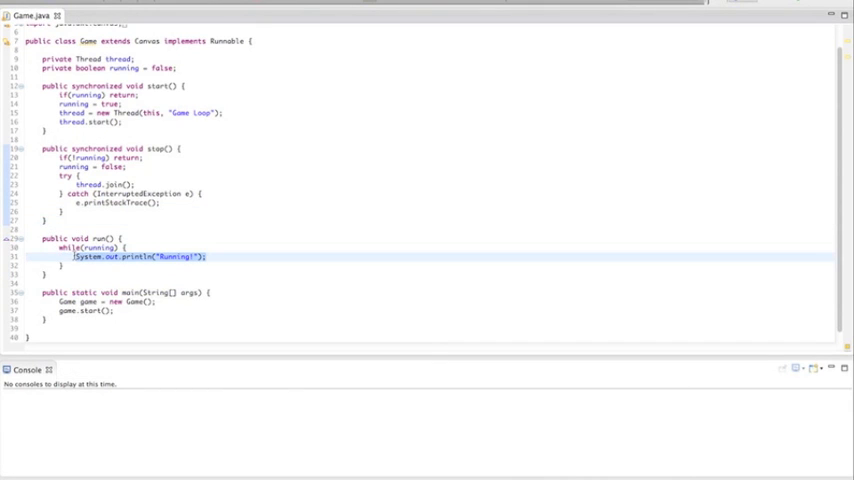
Step: Delete the Running! print statement and begin a public static declaration at the class top
key(Delete)
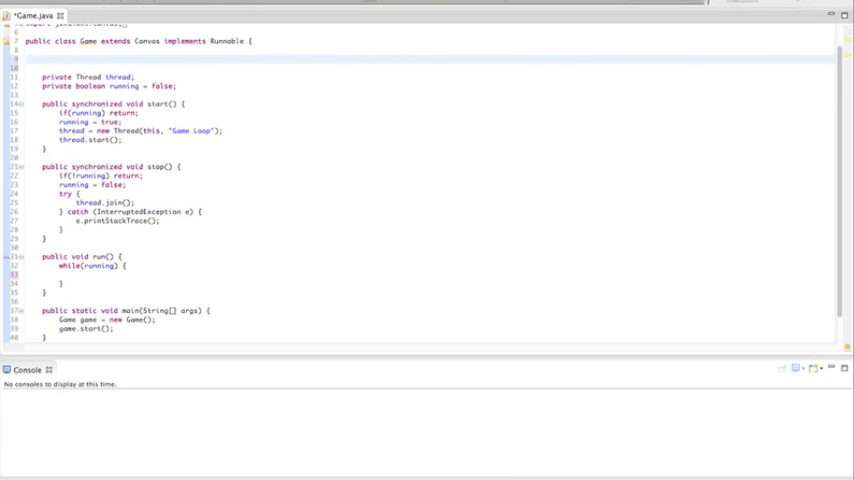
text(public)
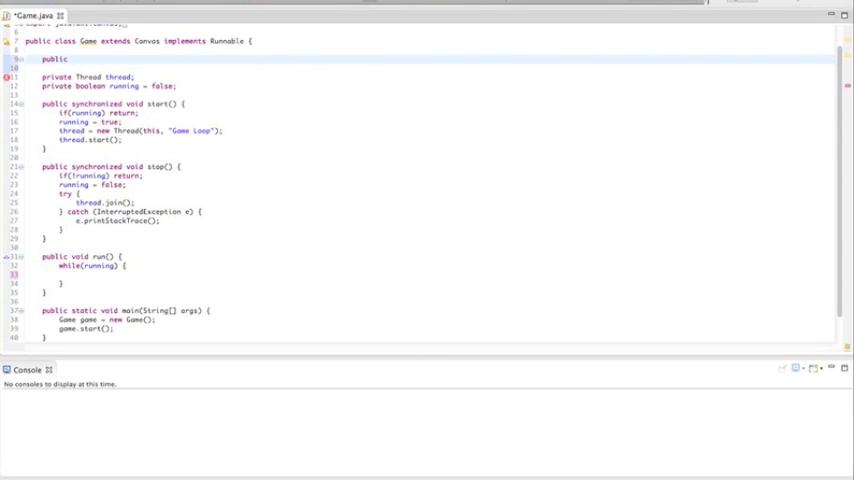
text(static)
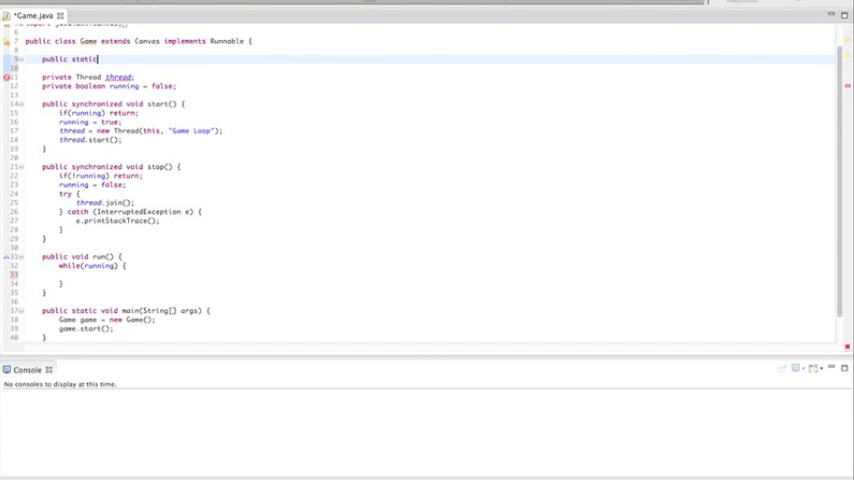
double_click(72, 59)
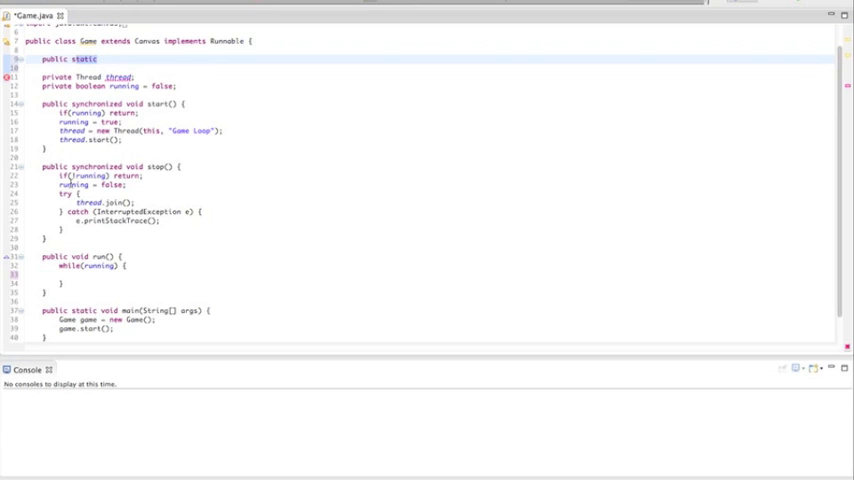
drag(43, 166, 48, 239)
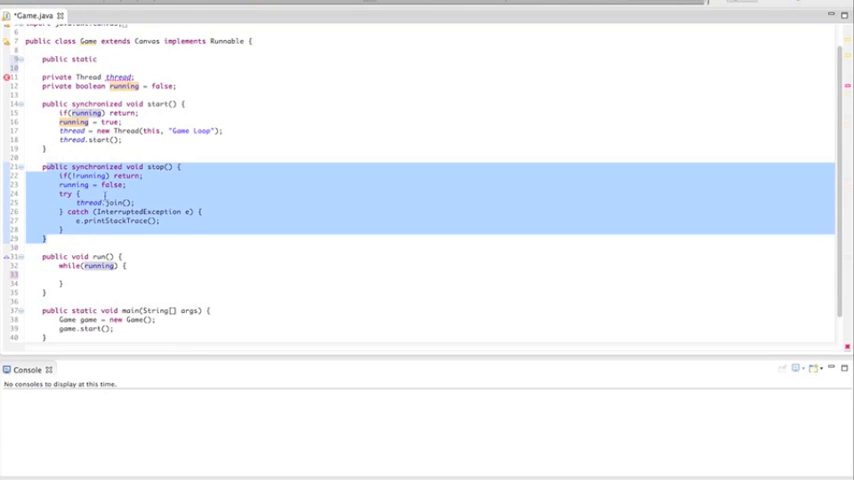
click(80, 192)
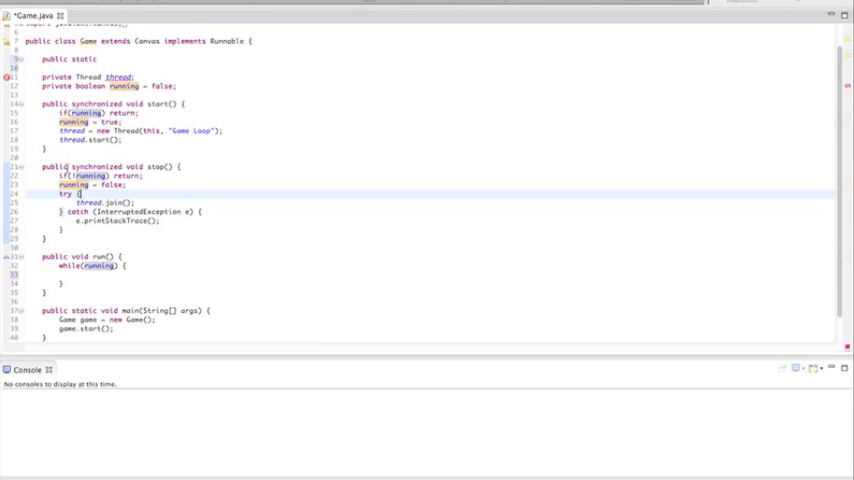
click(95, 63)
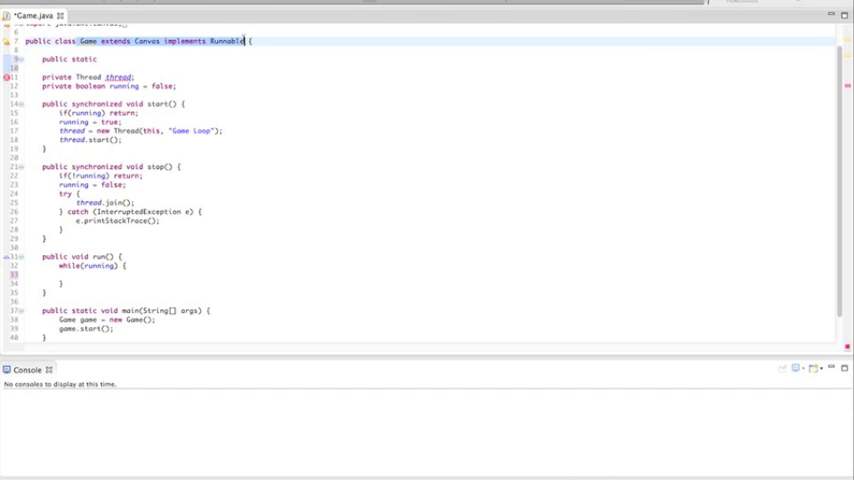
click(62, 59)
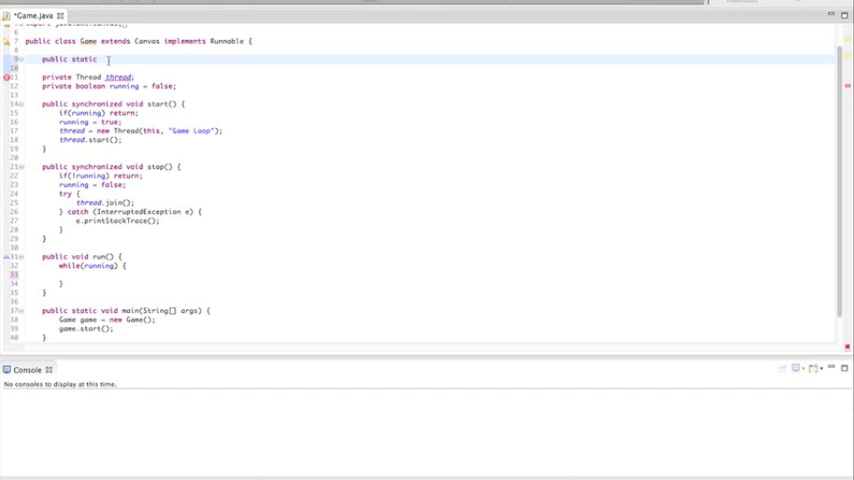
Step: Complete final int constants WIDTH = 180, HEIGHT = WIDTH/12*10 and SCALE = 4
text(f)
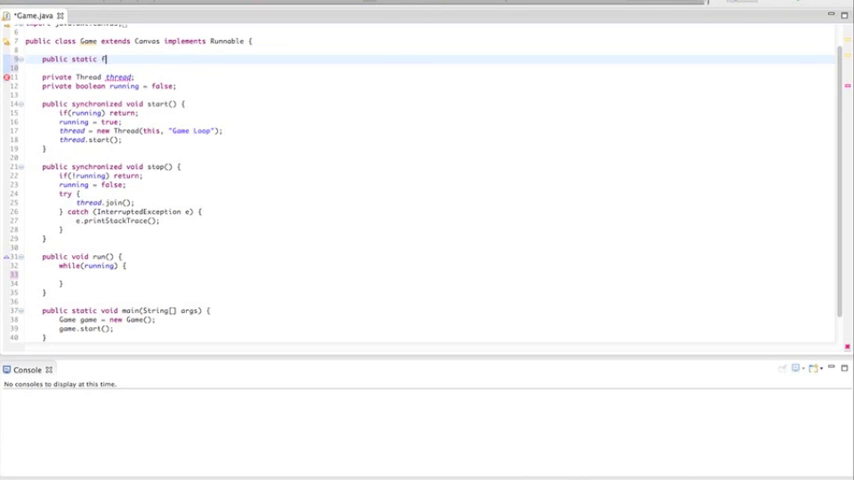
text(inal)
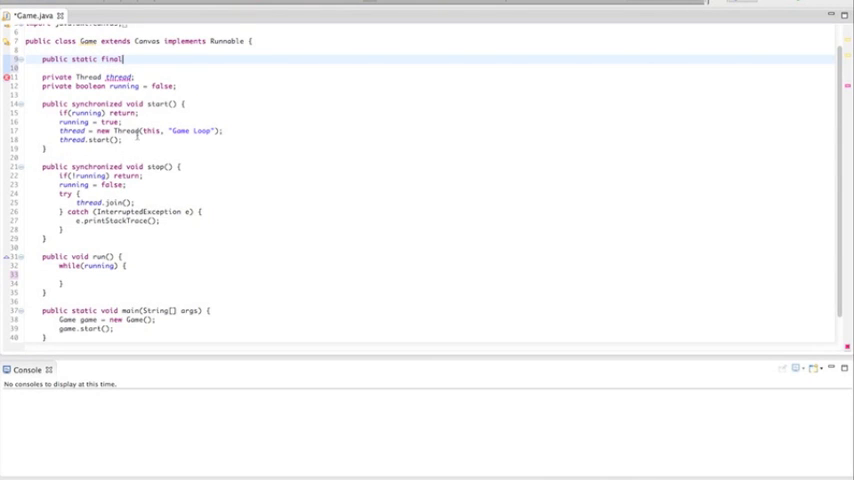
text(int)
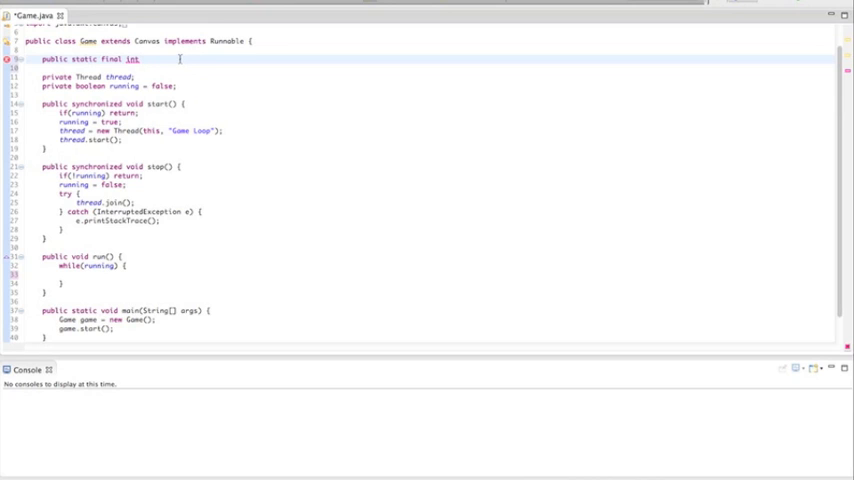
text(WIDTH)
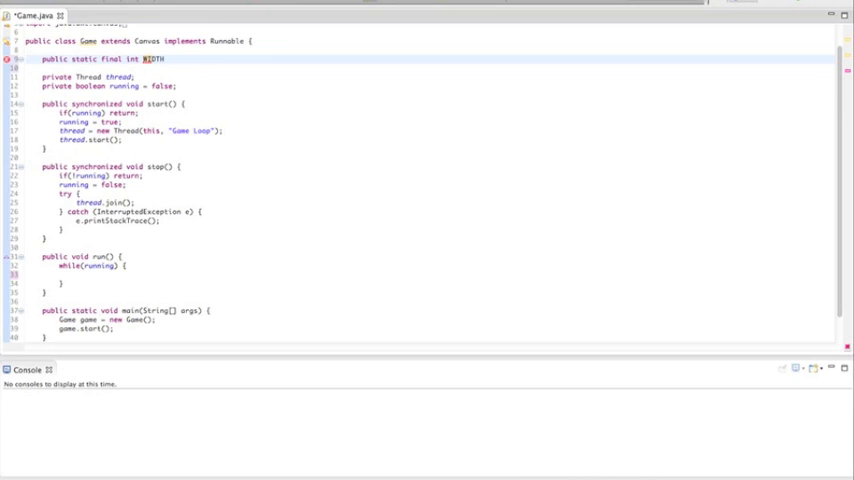
double_click(152, 57)
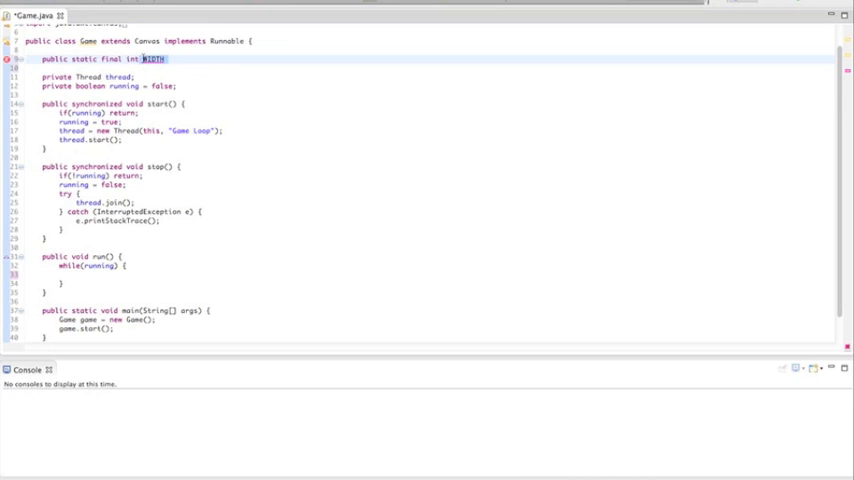
click(165, 64)
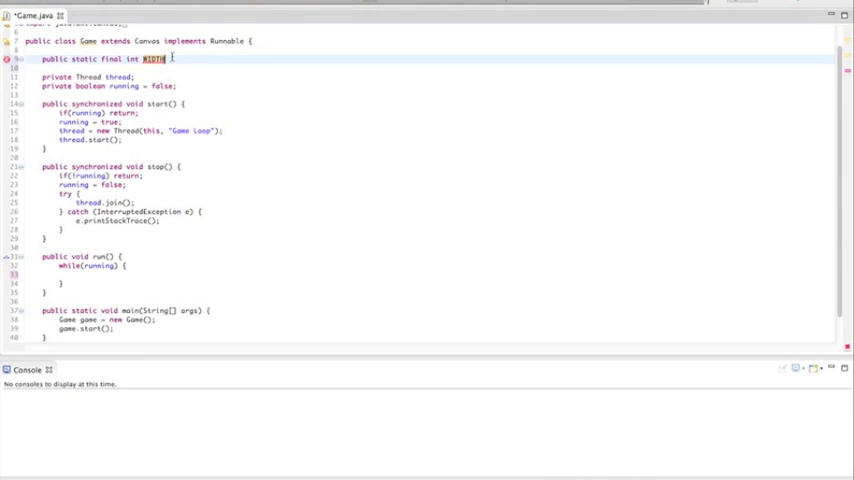
text(= 1)
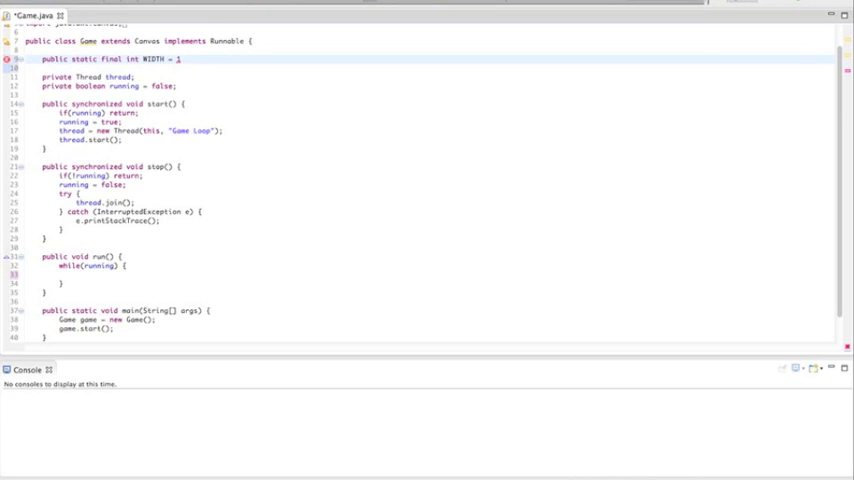
text(80;)
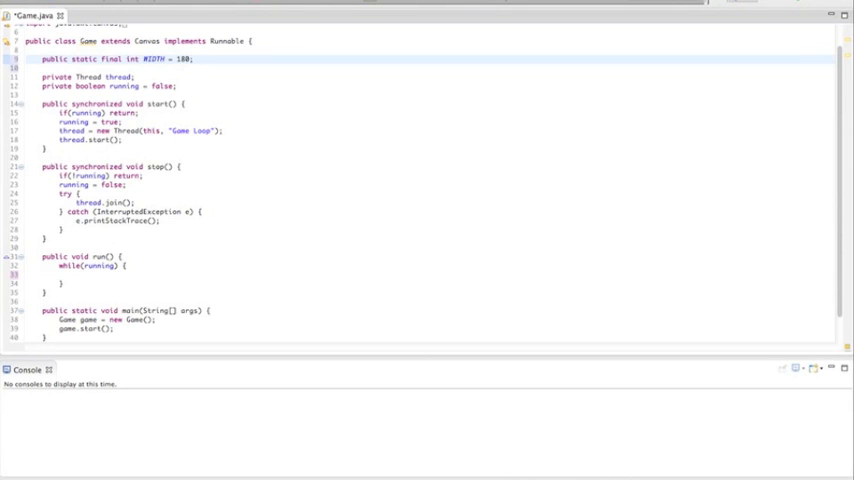
click(194, 57)
text(public static final int HEIGHT = WIDTH/12)
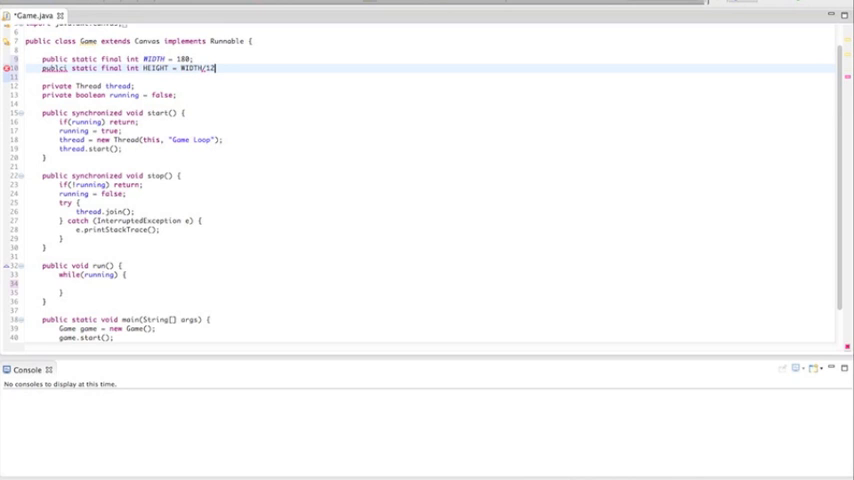
text(*)
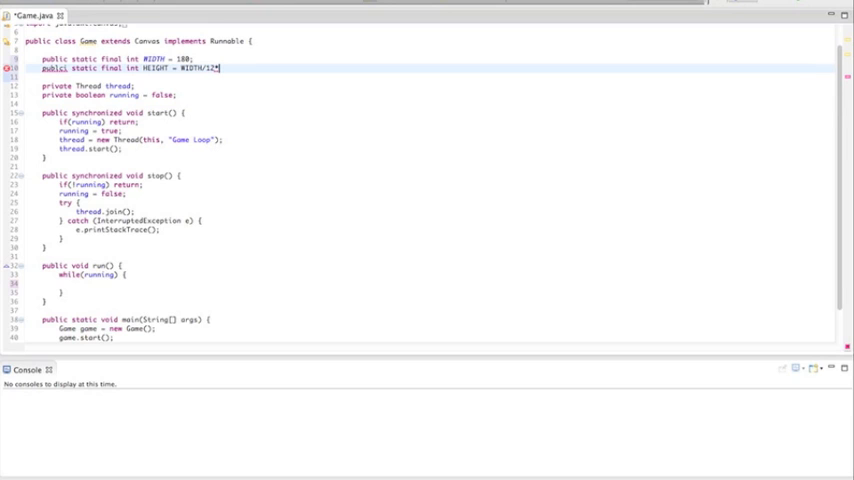
text(*10;)
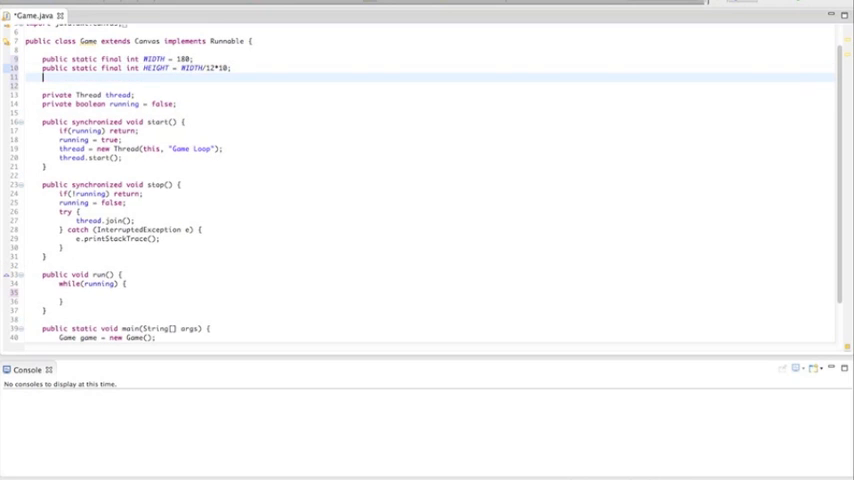
text(public static final int SCALE = 4;)
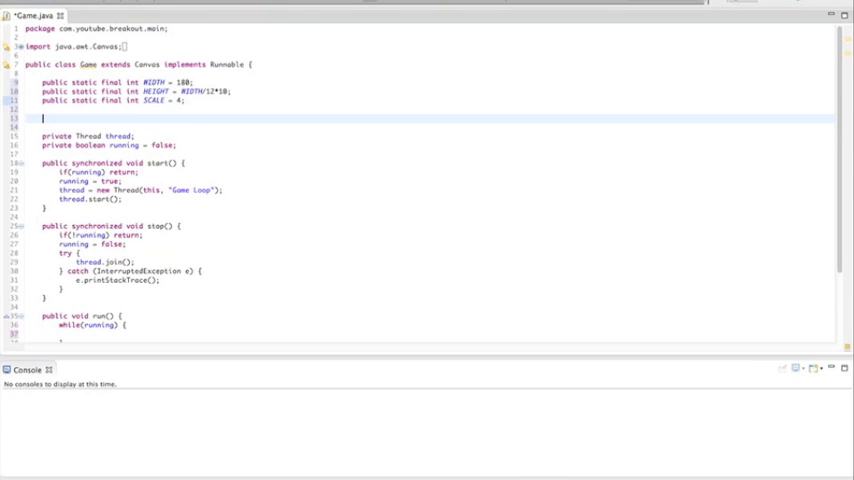
Step: Type an empty public Game() constructor below the constants and review the class
text(public)
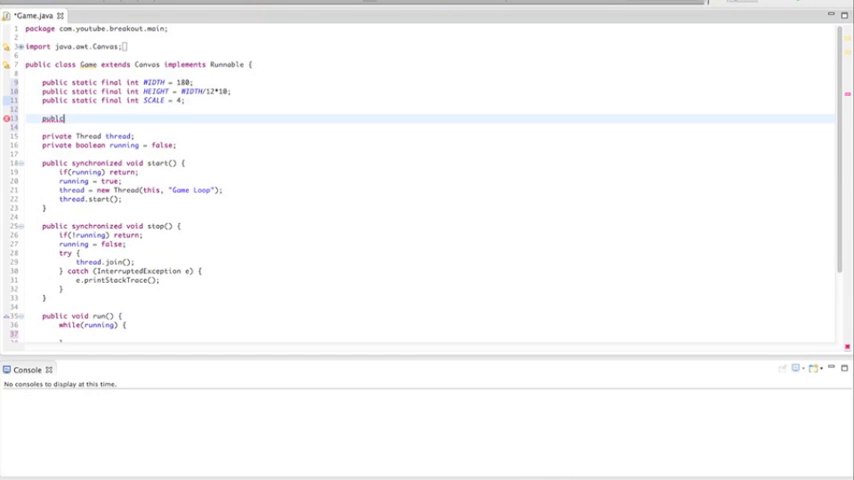
text(Game() {)
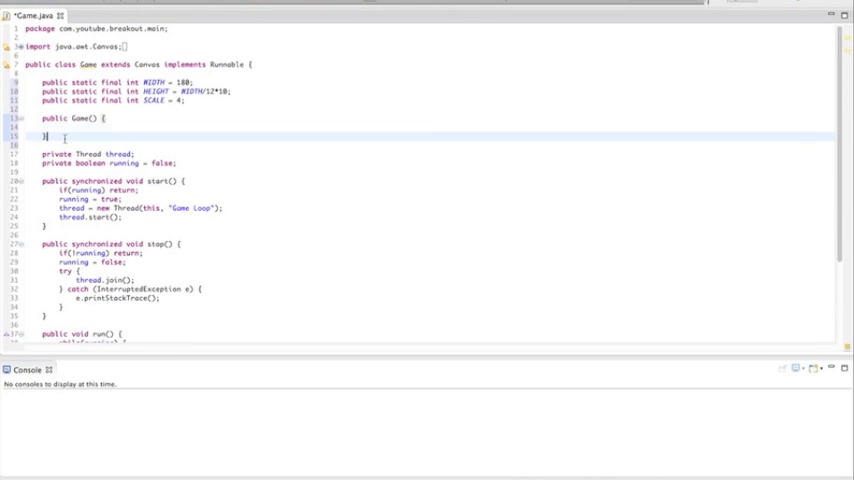
scroll(down, 3)
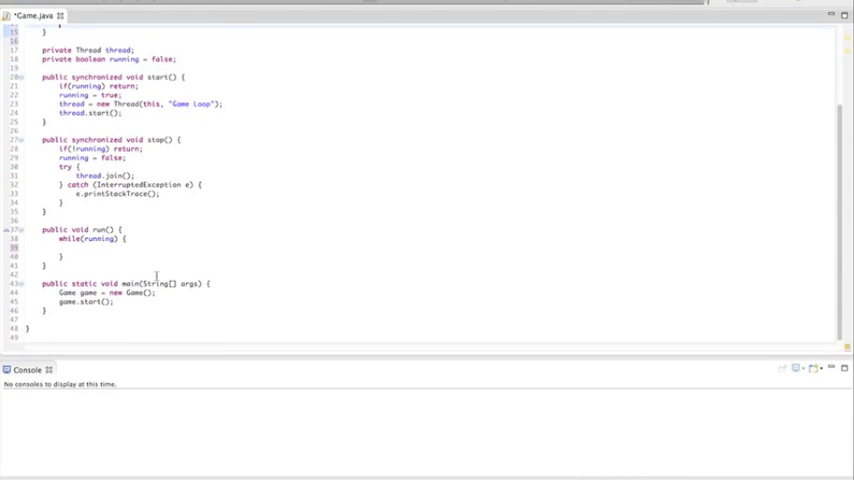
scroll(up, 3)
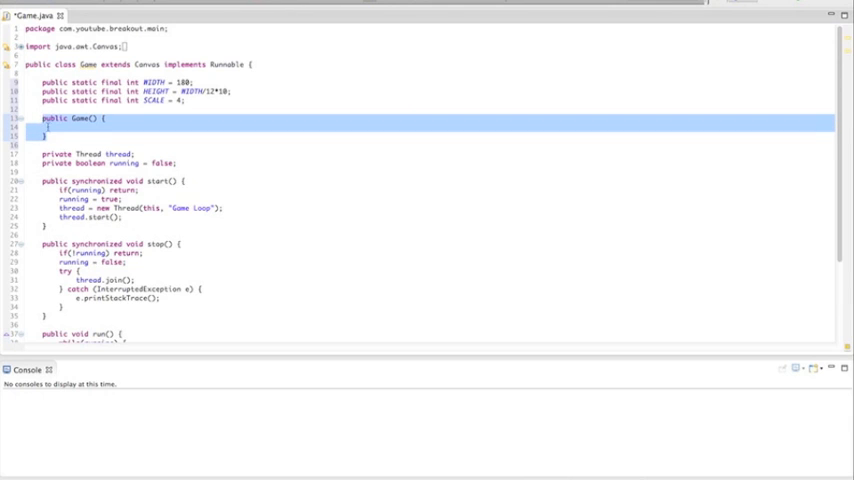
click(60, 128)
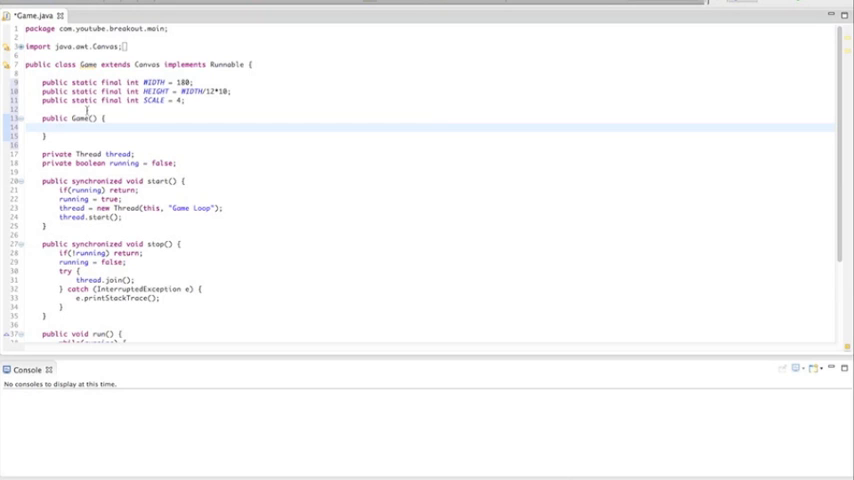
Step: Create Dimension size = new Dimension(WIDTH*SCALE, HEIGHT*SCALE) and pass size to setPreferredSize
text(D)
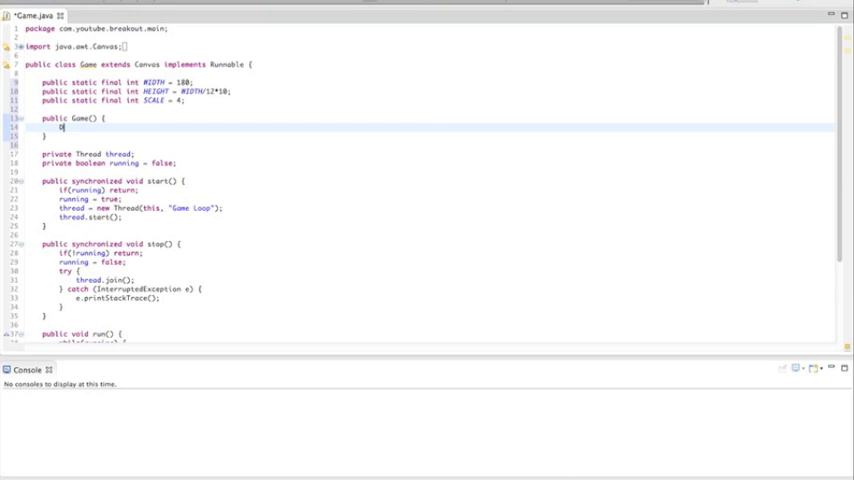
text(Dimension size)
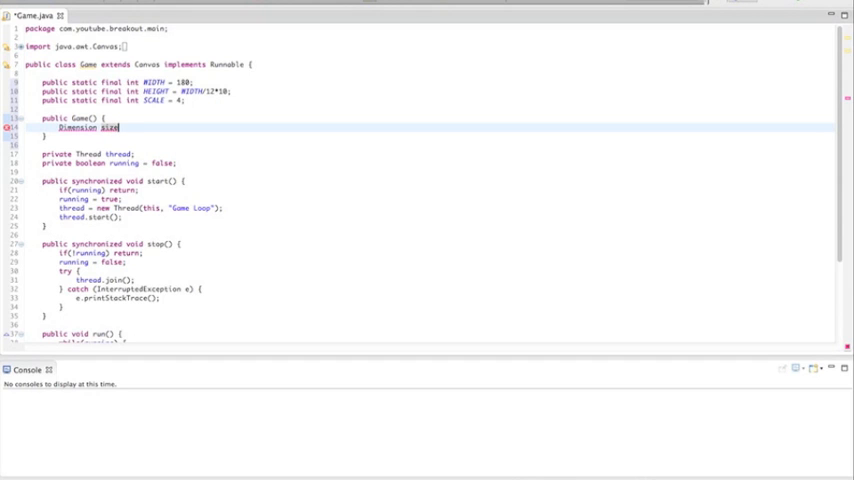
text(= new D)
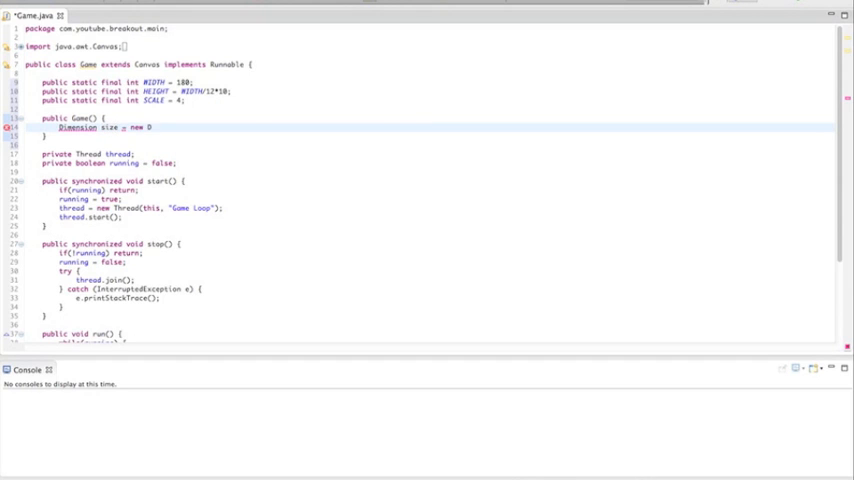
text(imension())
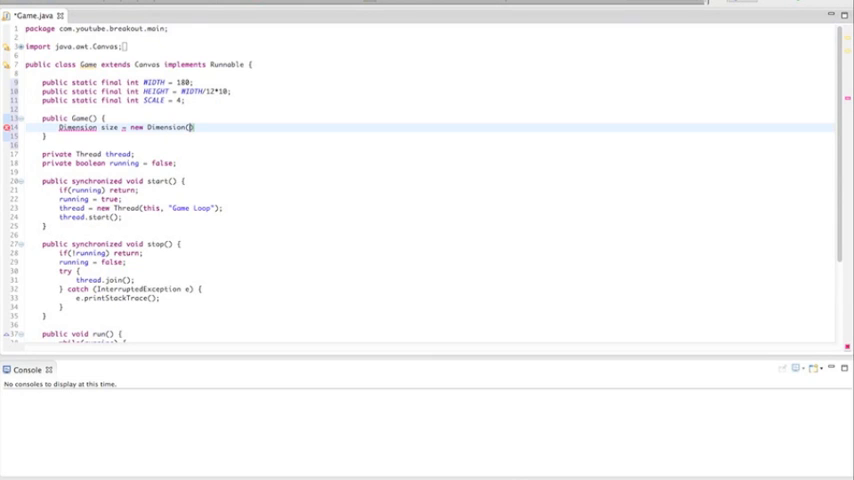
text(WIDT)
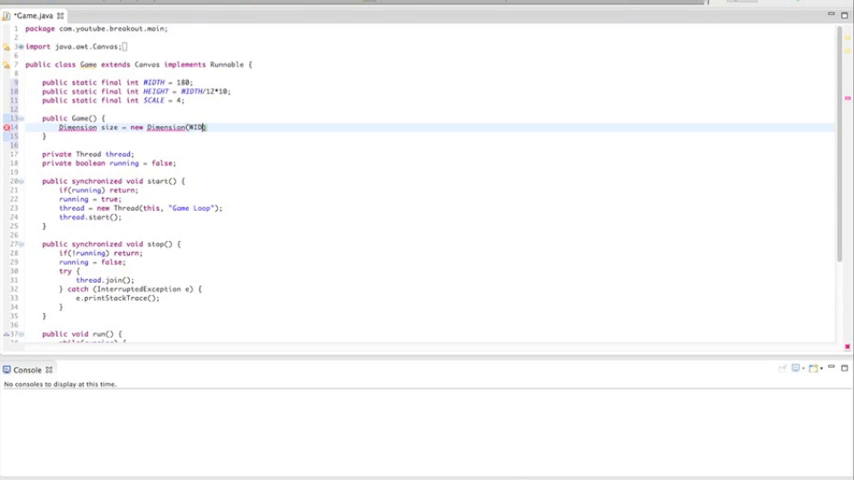
text(*SCALE)
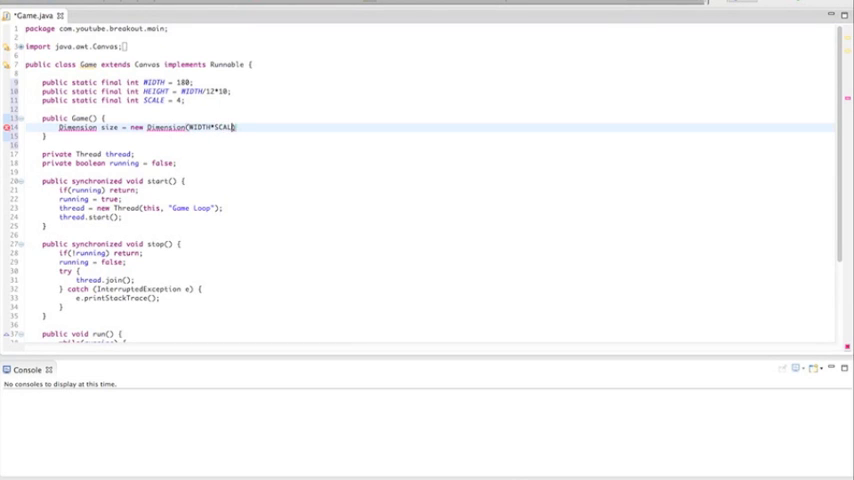
text(,))
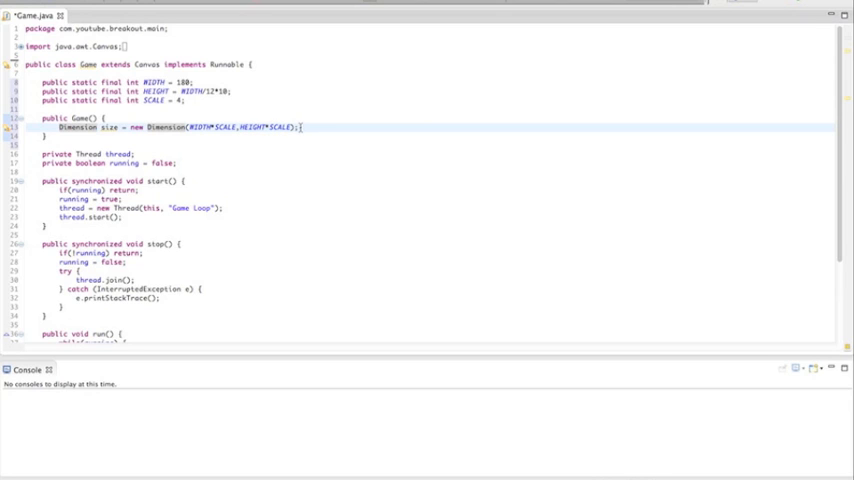
text(size)
text(set)
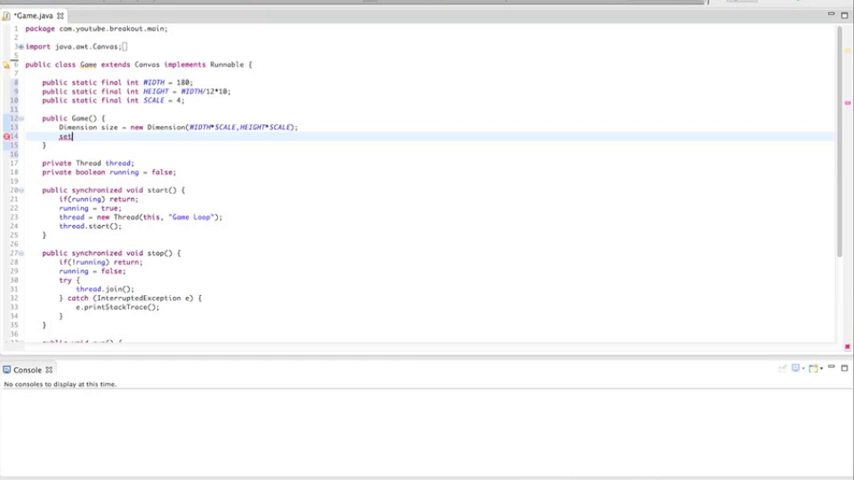
Step: Add setMaximumSize(size) and setMinimumSize(size) calls below setPreferredSize(size)
text(Preferred)
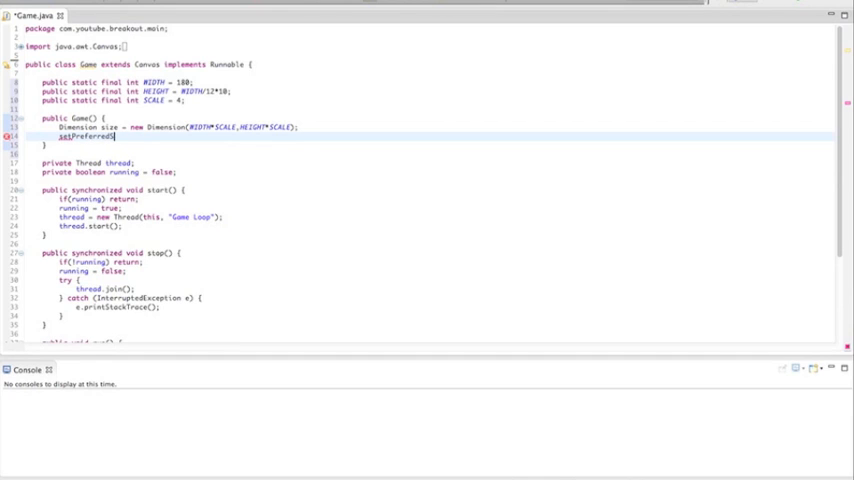
text(Size();)
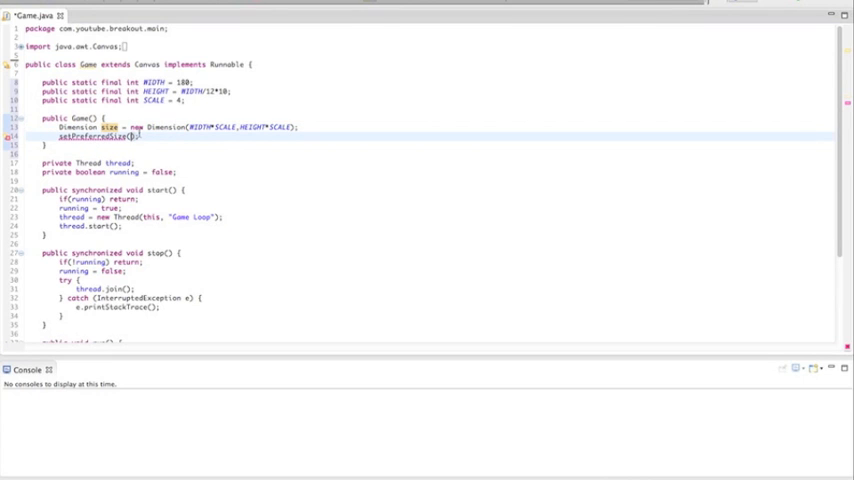
text(size)
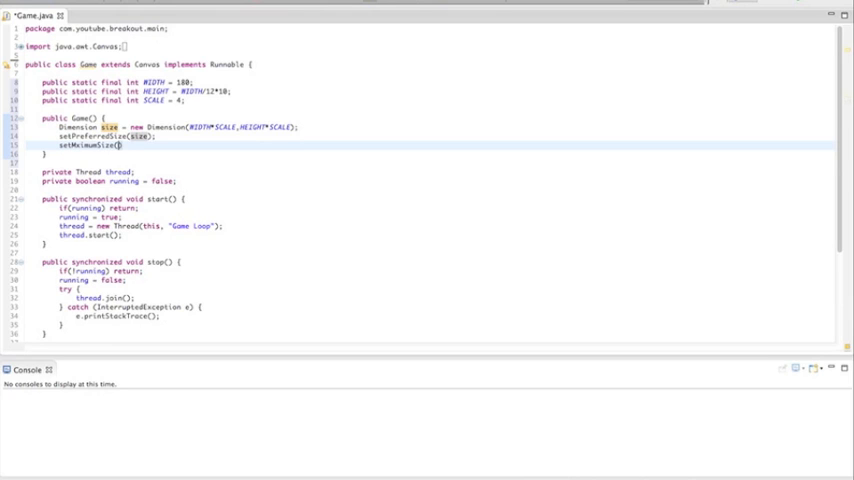
text(size)
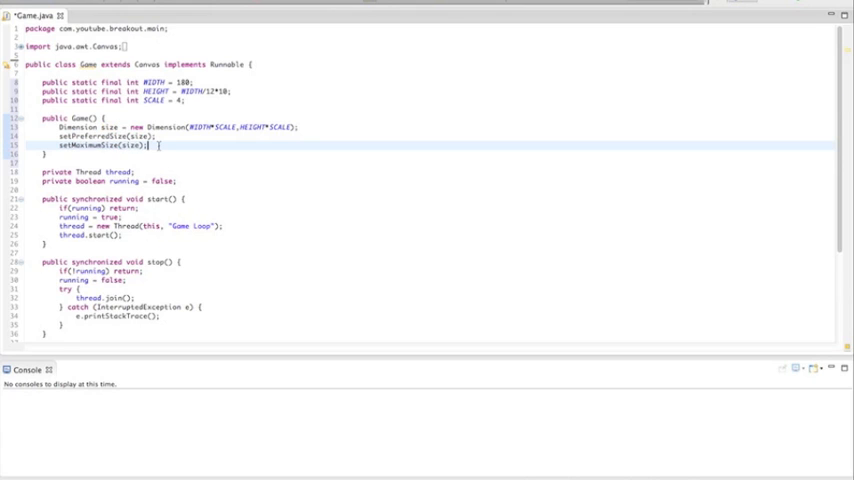
text(setMini)
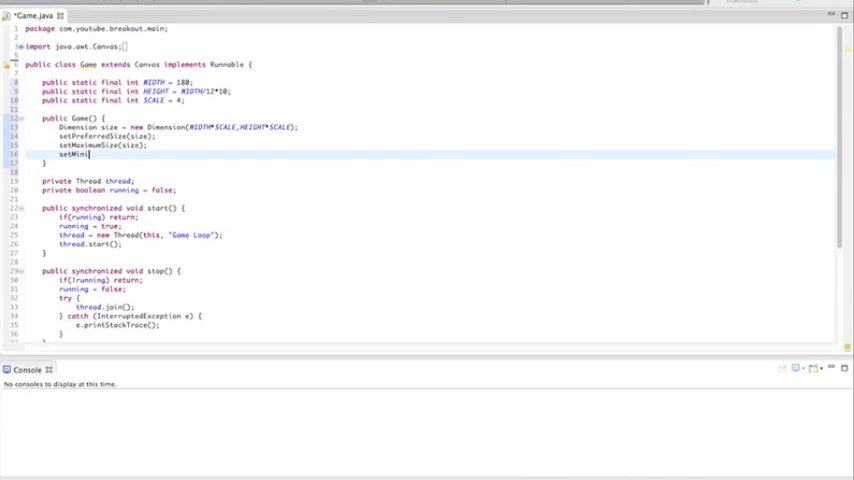
text(mumSize())
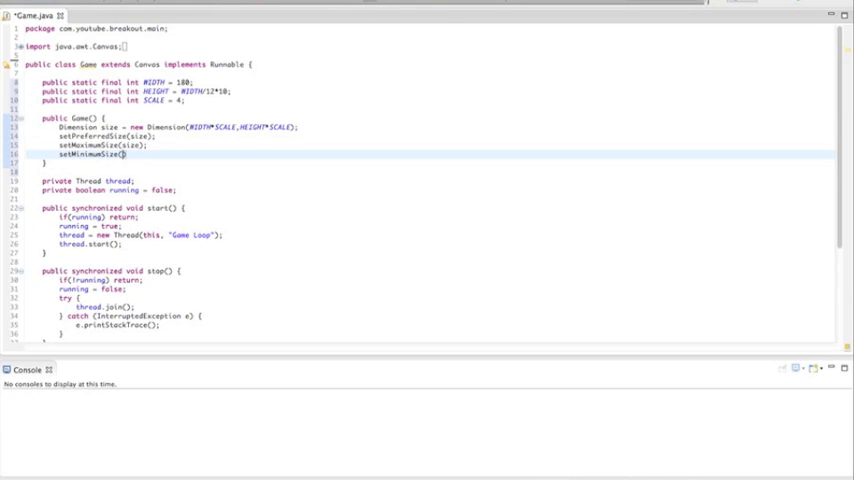
text(size);)
click(437, 109)
text(public static)
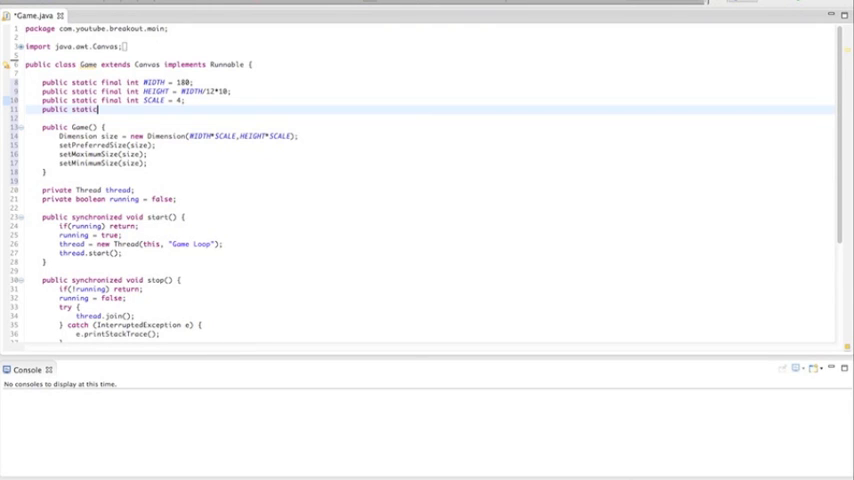
Step: Declare public static final String TITLE = "Breakout Game!" below the SCALE constant
text(final String)
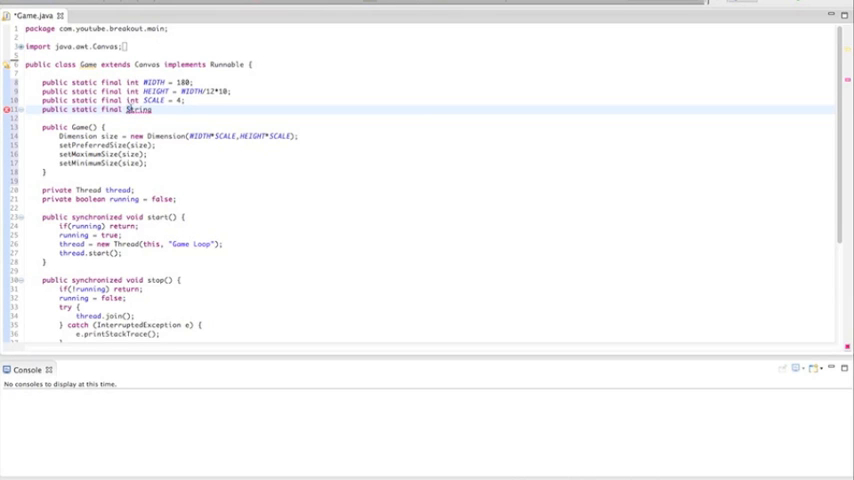
text(TITLE)
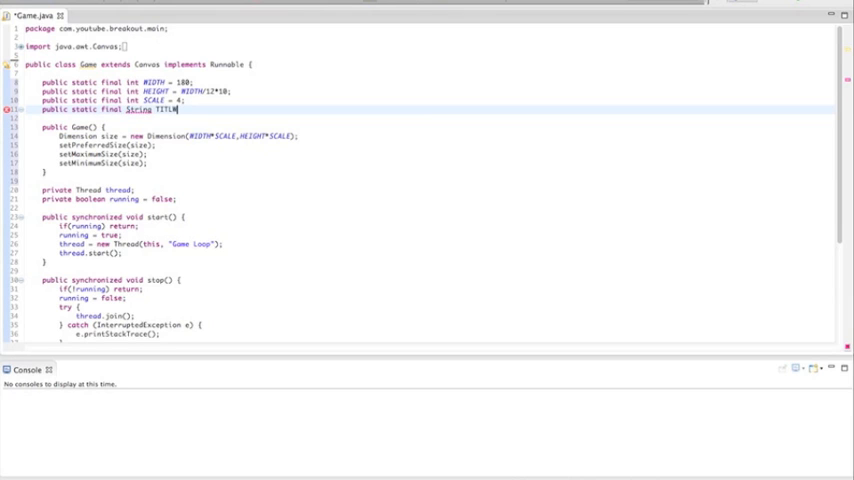
text(= ")
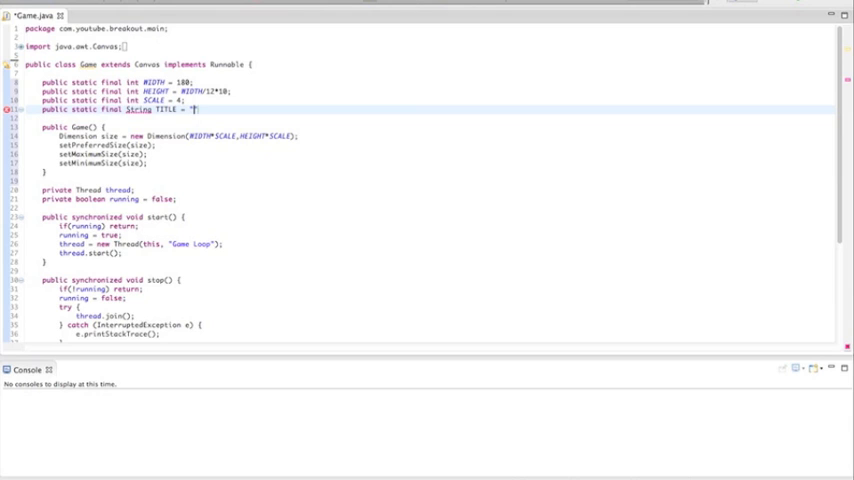
text(Breakout Game)
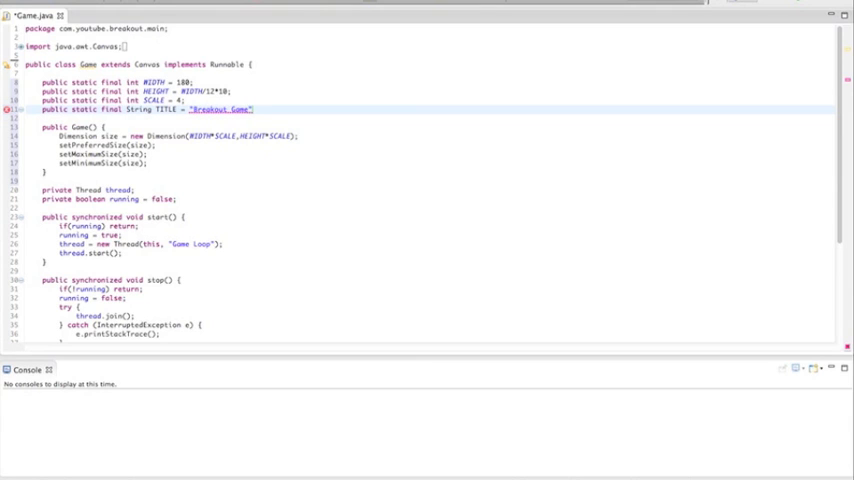
text(!)
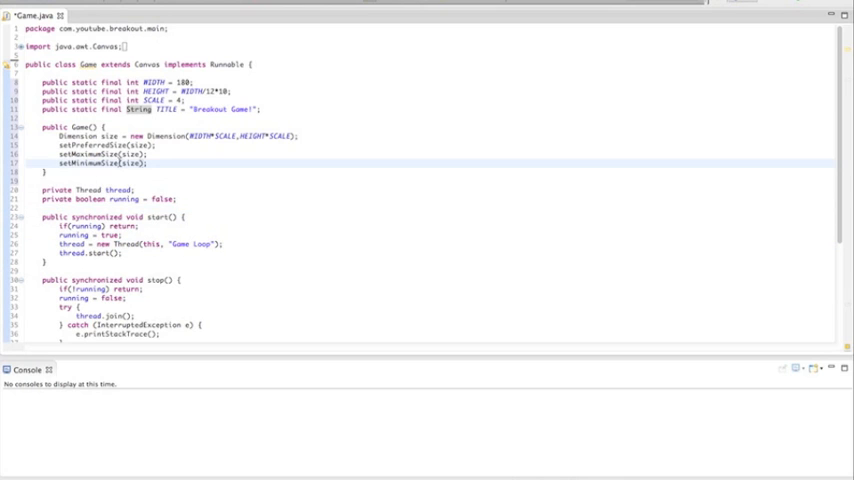
scroll(down, 3)
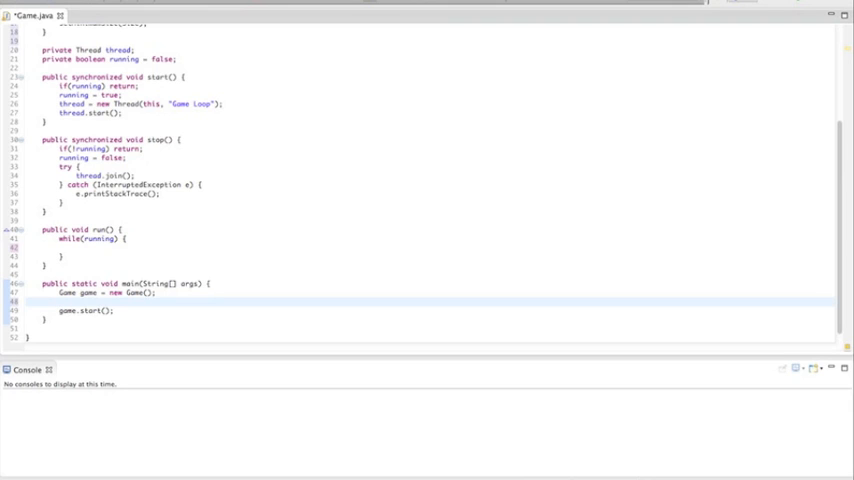
Step: Declare JFrame frame = new JFrame() in main with the JFrame import
text(JFrame)
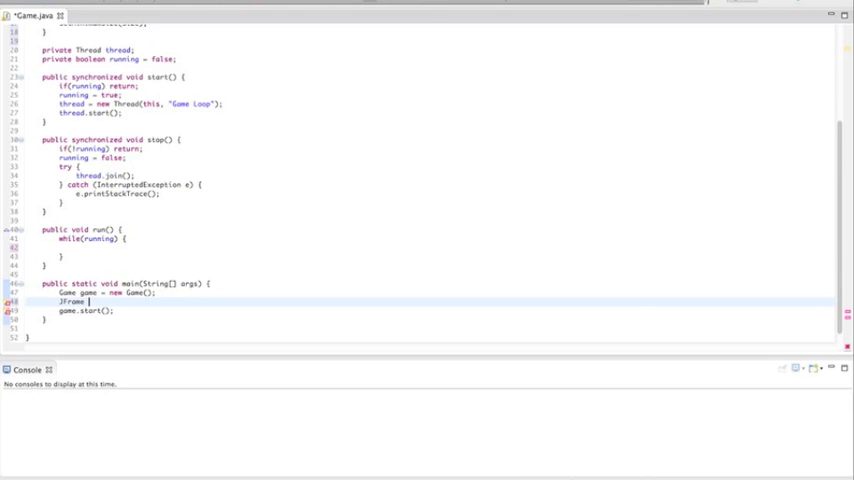
text(frame = new JFrame();)
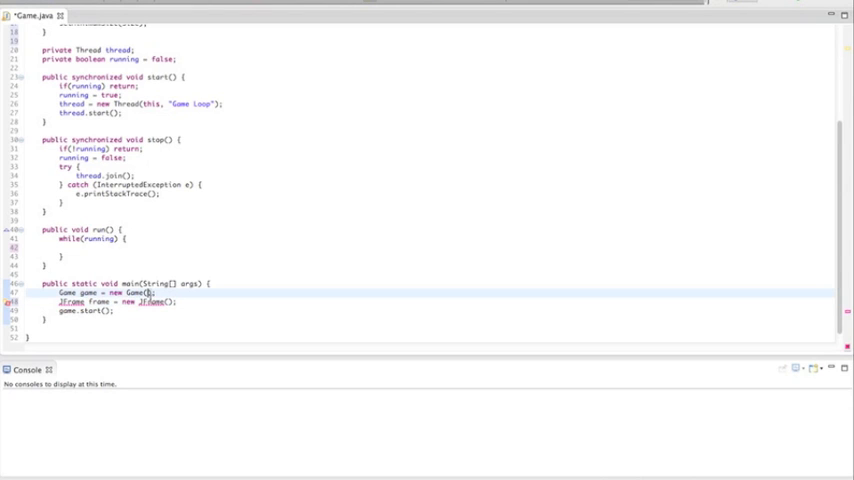
mouse_move(172, 199)
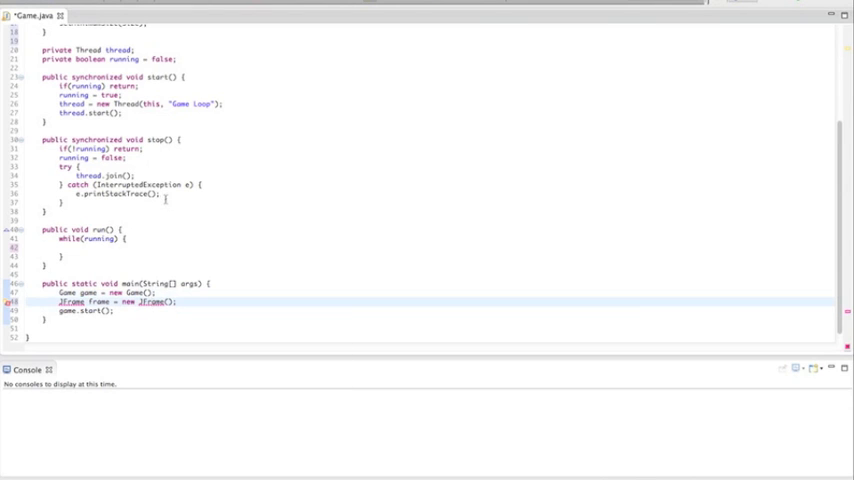
scroll(up, 3)
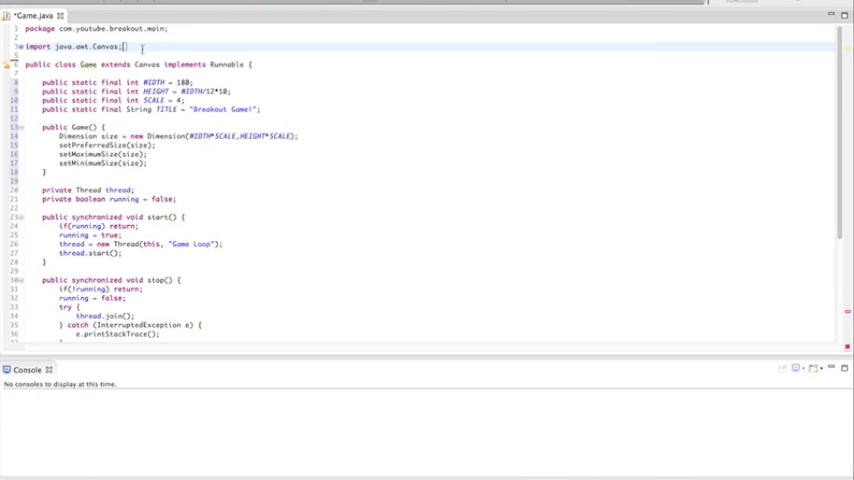
scroll(down, 3)
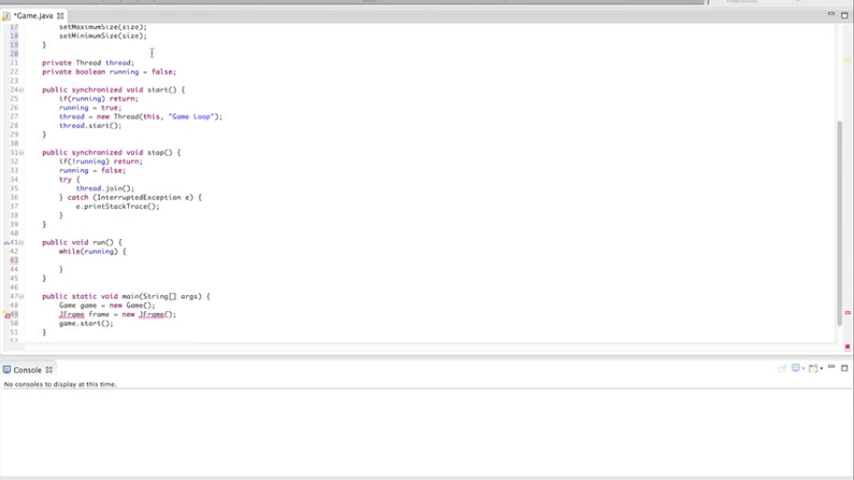
scroll(down, 3)
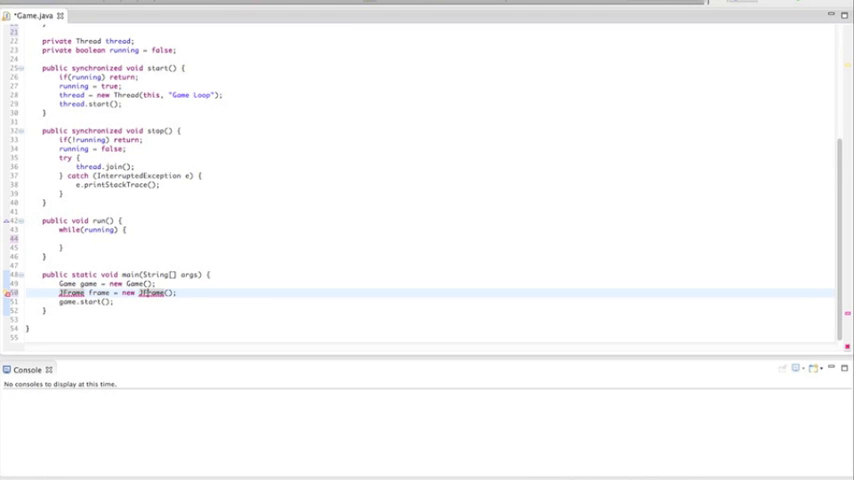
scroll(up, 3)
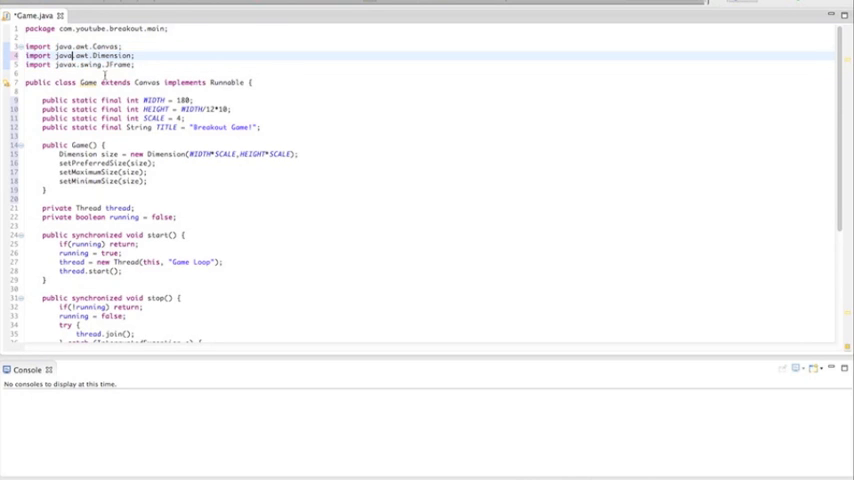
scroll(down, 3)
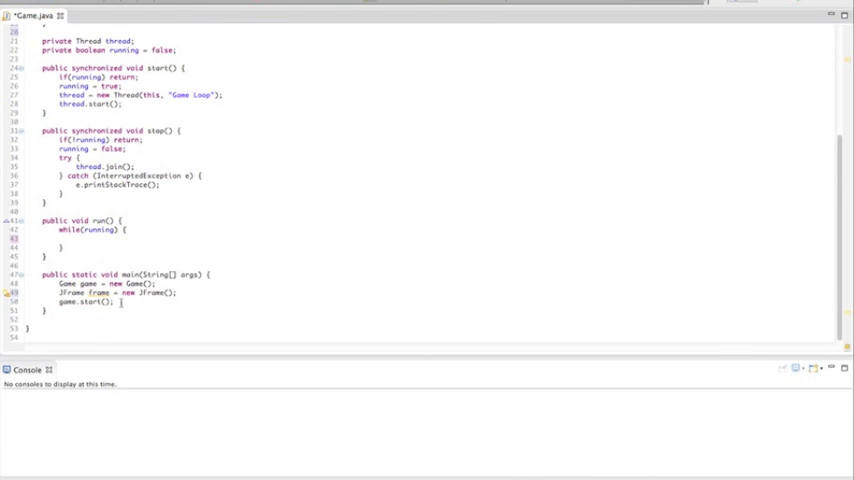
mouse_move(186, 293)
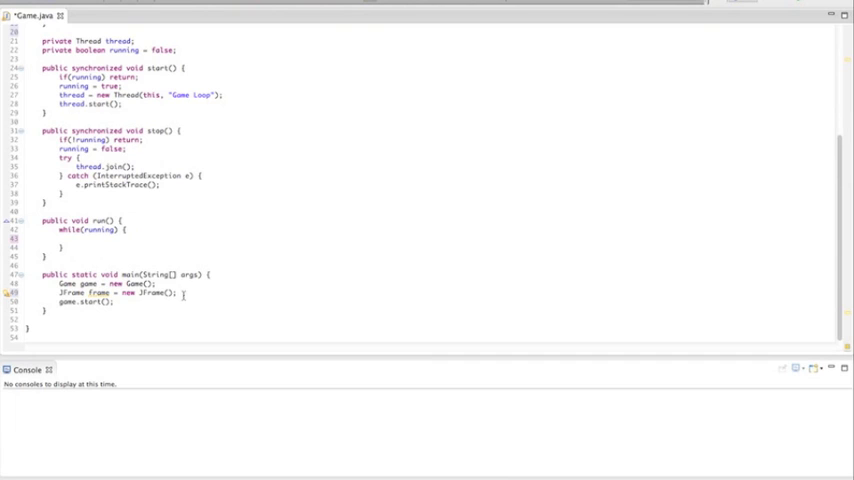
Step: Add the game to the frame with frame.add(game)
triple_click(120, 295)
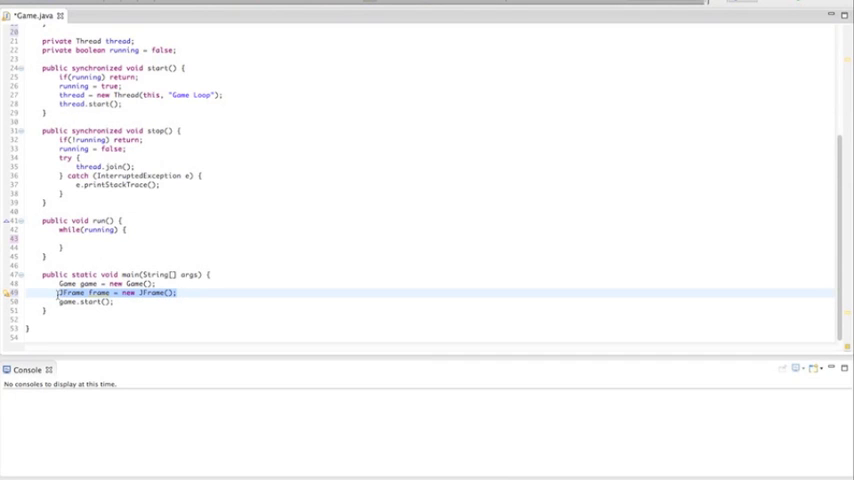
click(180, 293)
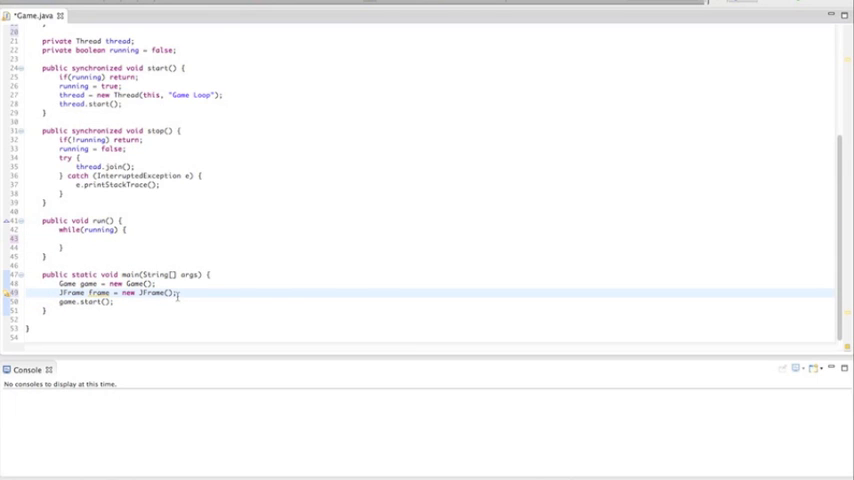
text(frame)
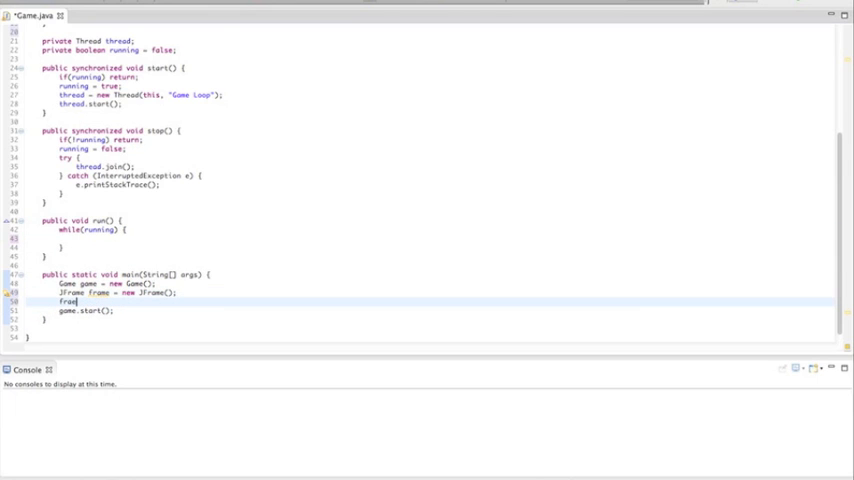
text(add)
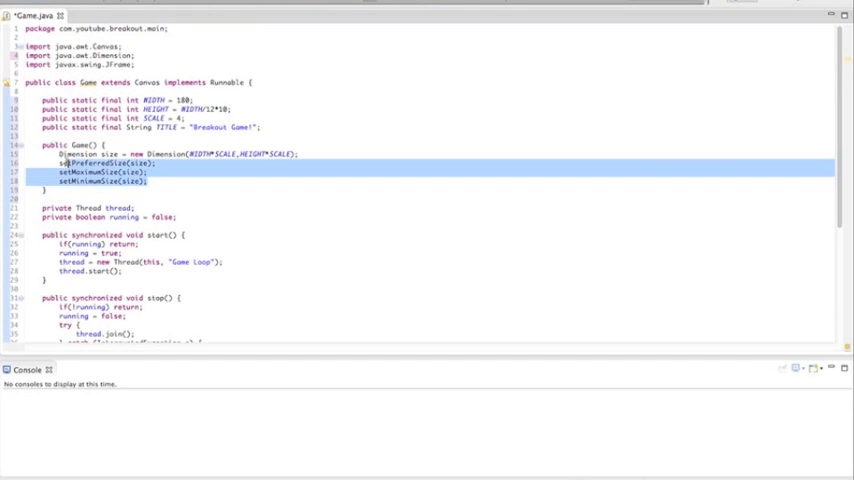
Step: Pass the TITLE constant to the JFrame constructor
scroll(down, 3)
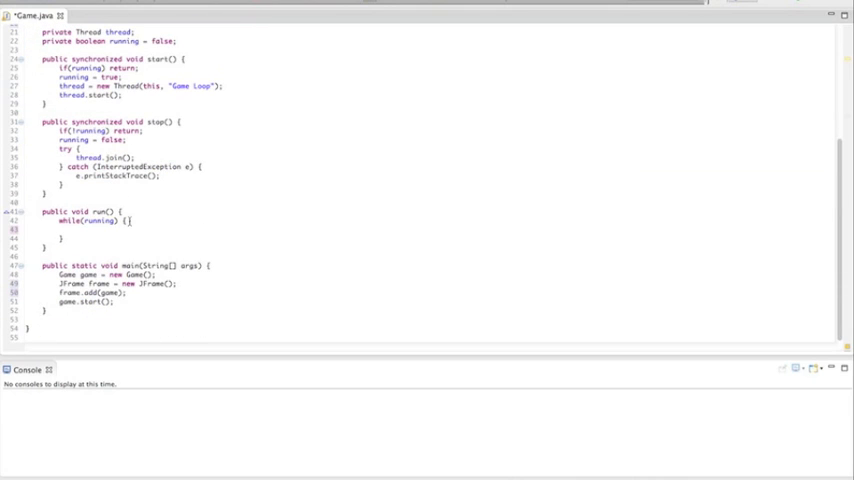
click(90, 293)
text(TITLE)
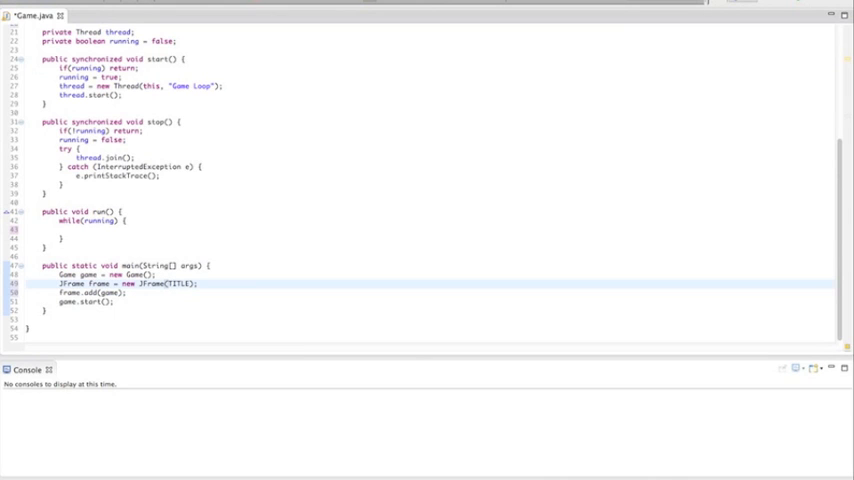
double_click(178, 283)
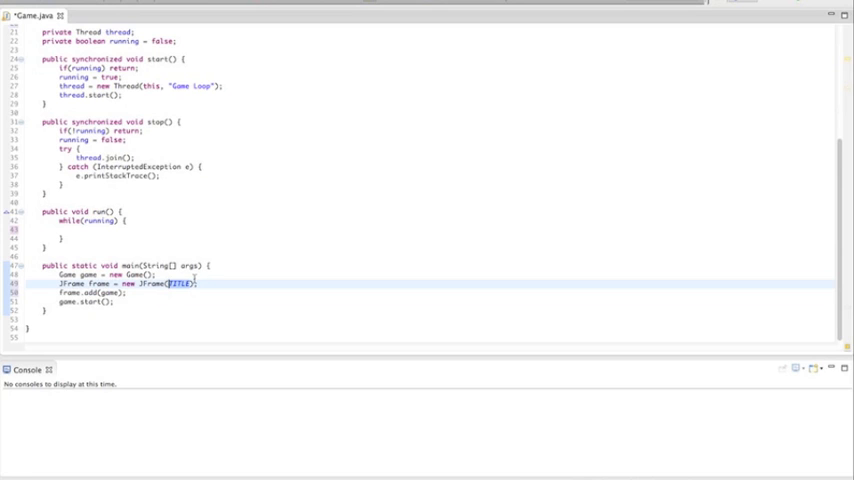
scroll(up, 3)
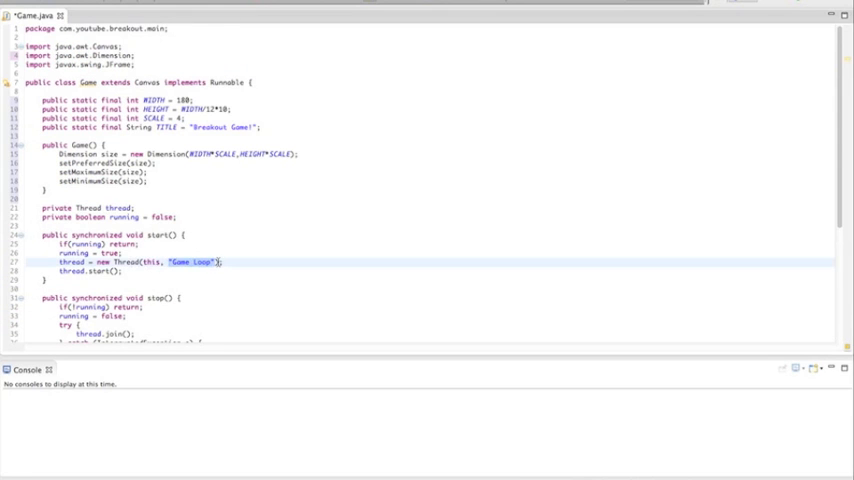
scroll(down, 3)
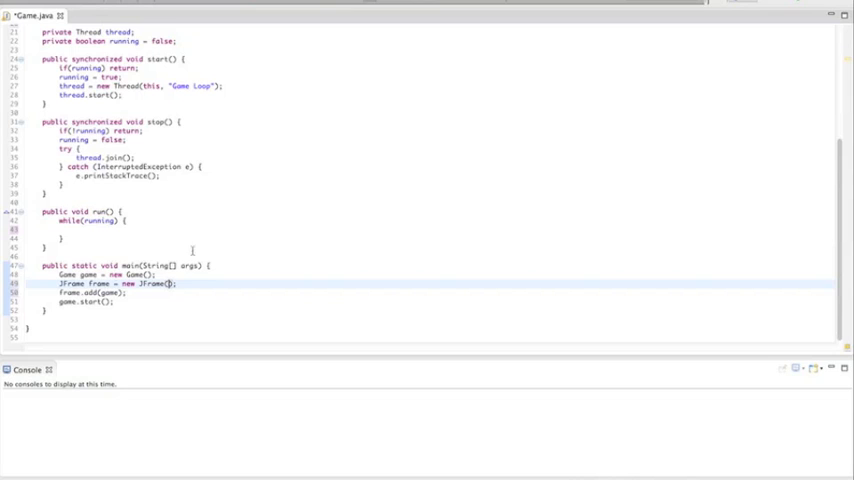
text(TITLE)
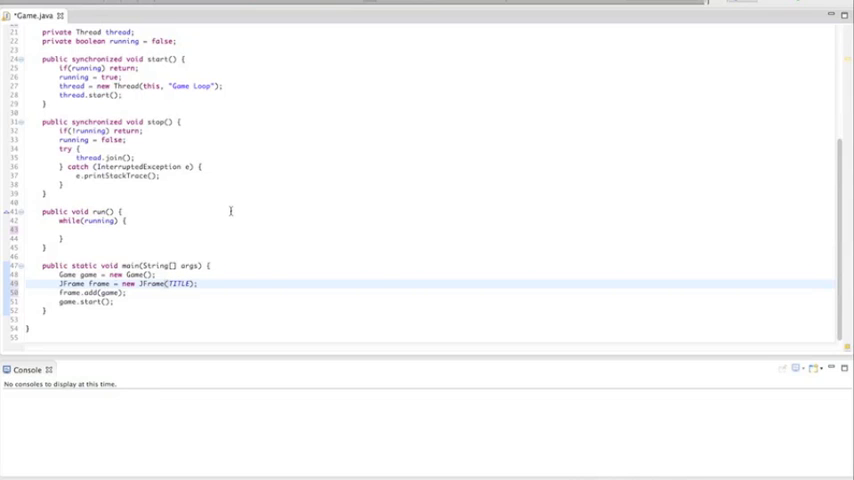
Step: Extend TITLE to "Breakout Game - OfficialGamingNetwork" and begin another frame statement
scroll(up, 3)
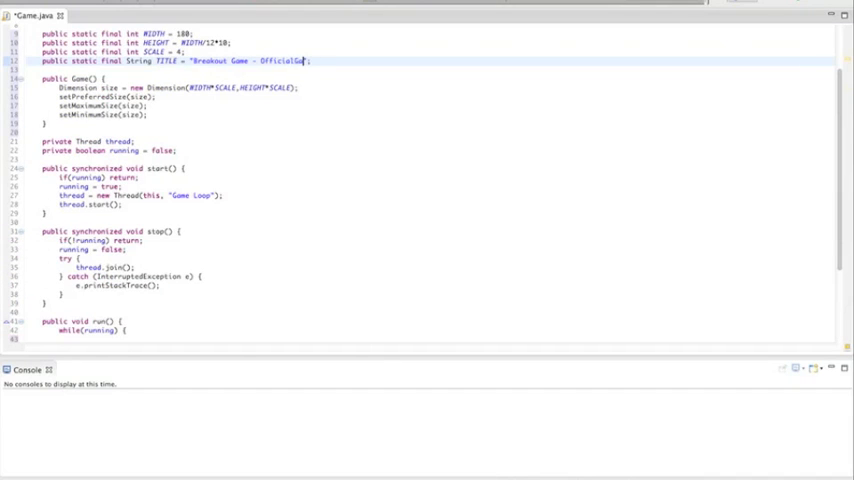
text(amingNetwork)
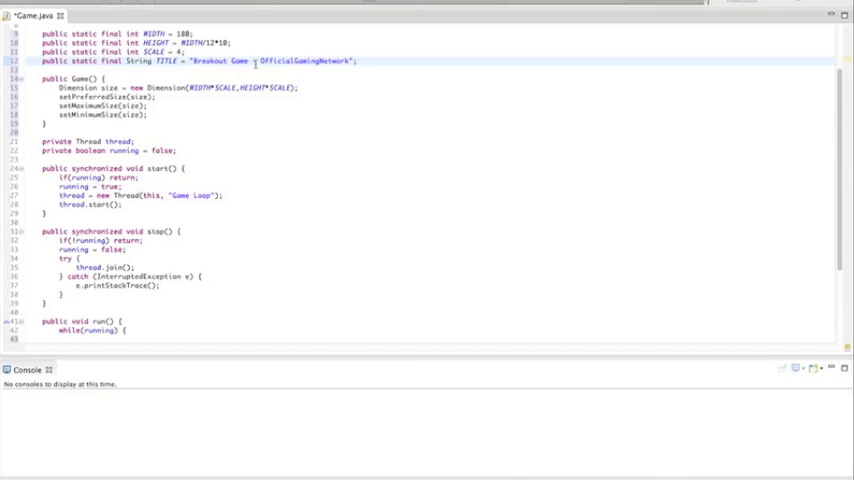
scroll(down, 3)
text(frame)
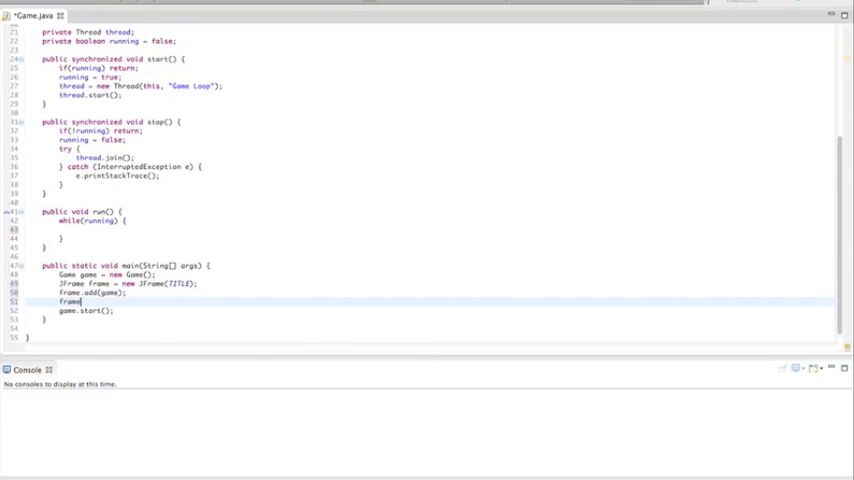
Step: Add frame.pack() and frame.setResizable(false) to main, then start a frame.setDefaultCloseOperation line
text(.pack();)
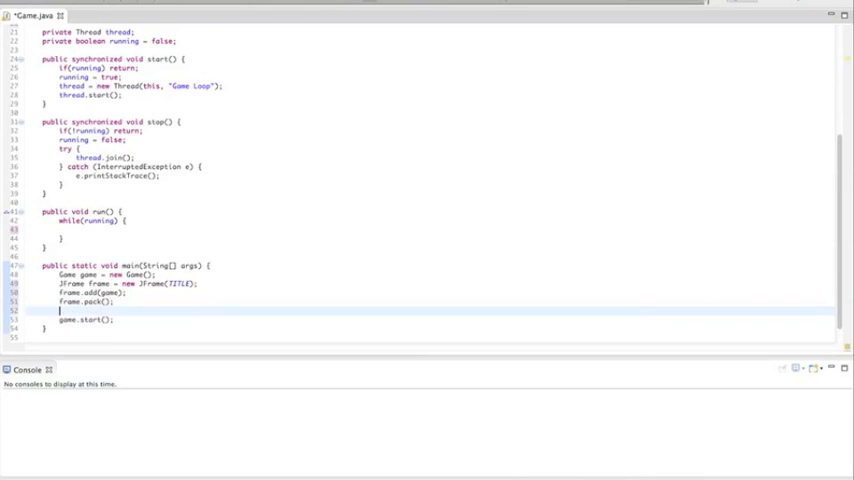
text(frame.)
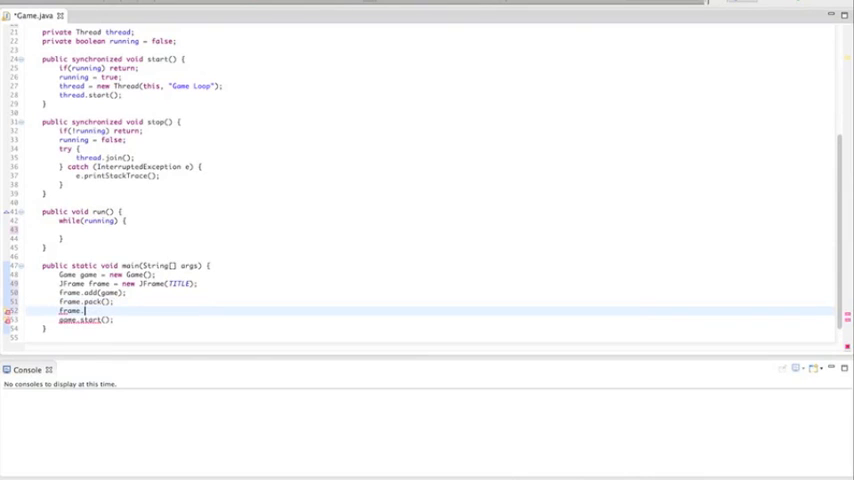
text(setResizable(false);)
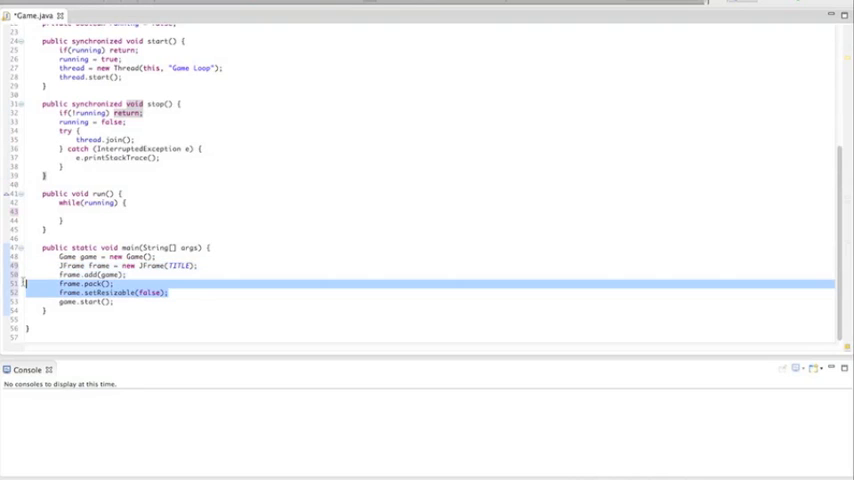
click(176, 294)
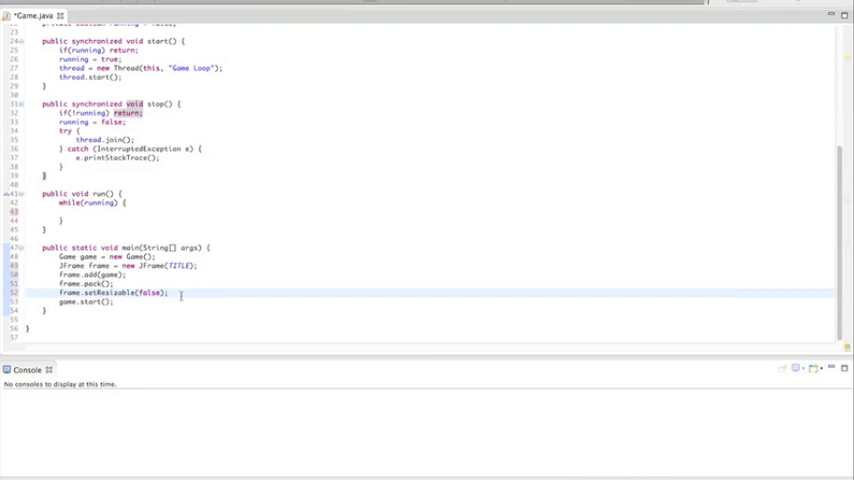
mouse_move(177, 292)
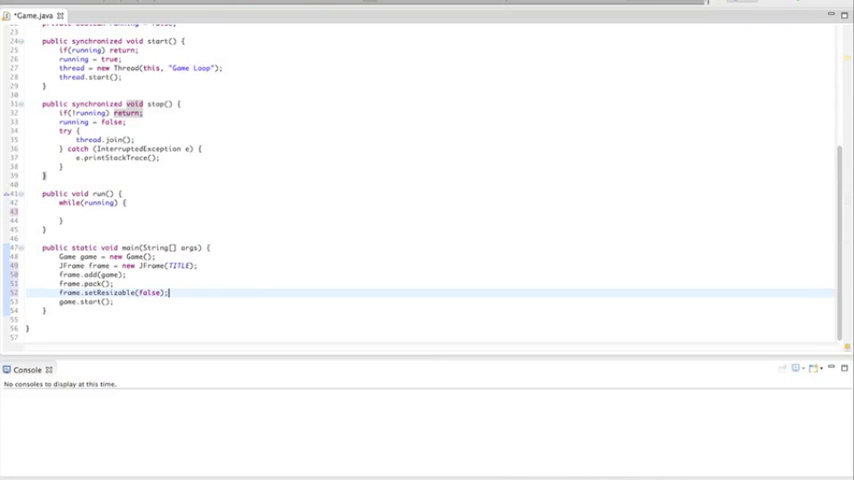
text(fr)
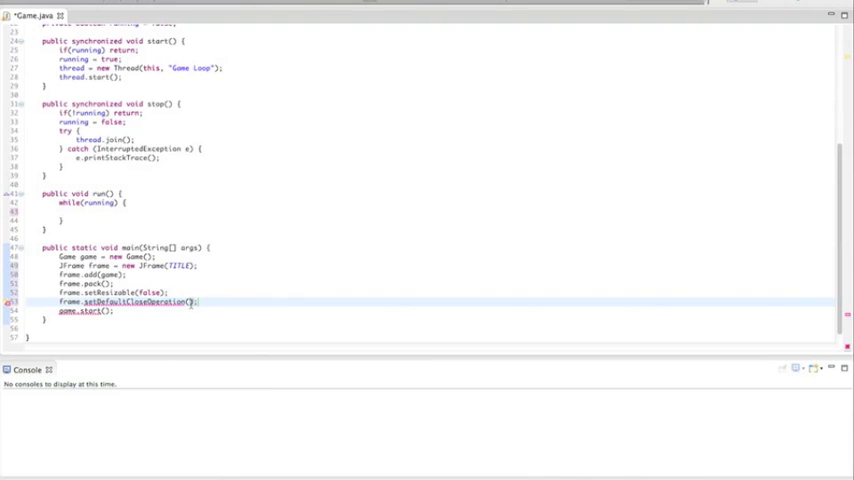
Step: Pass JFrame.EXIT_ON_CLOSE to frame.setDefaultCloseOperation()
text(JFrame.)
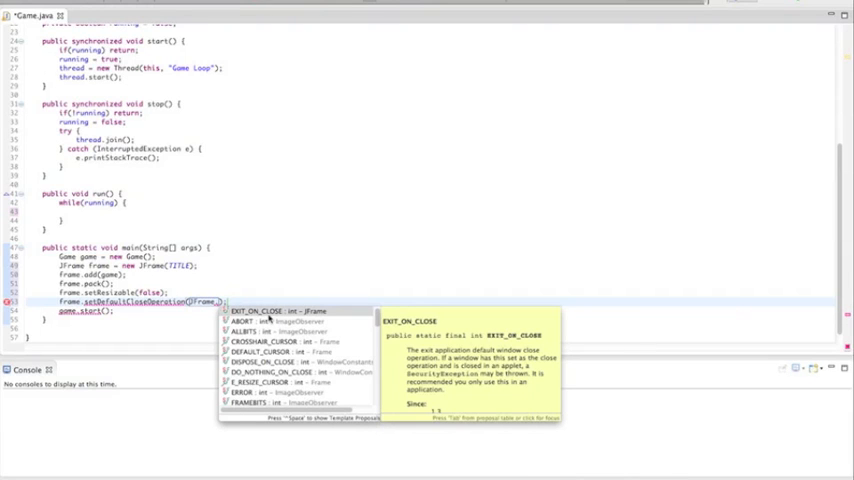
key(Escape)
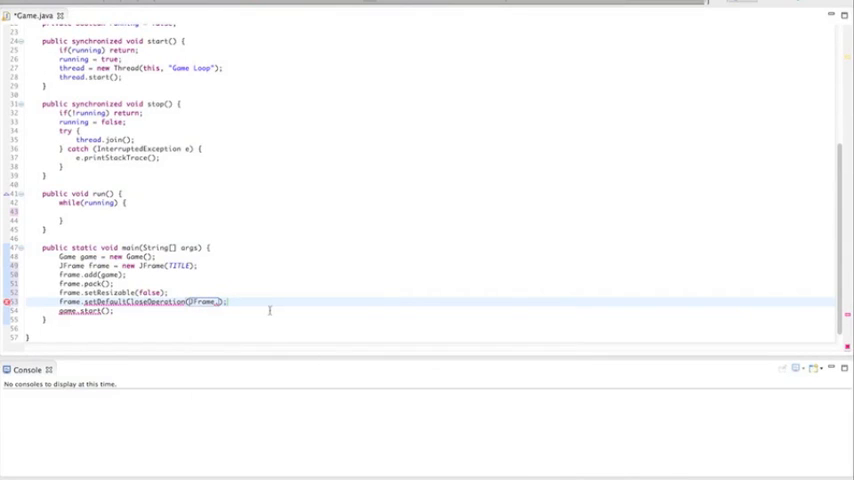
text(EXIT_ON_CLOSE)
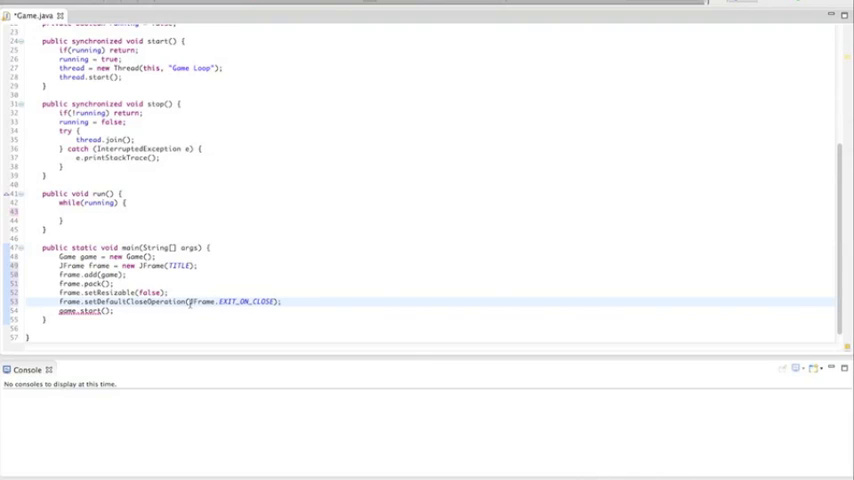
double_click(232, 301)
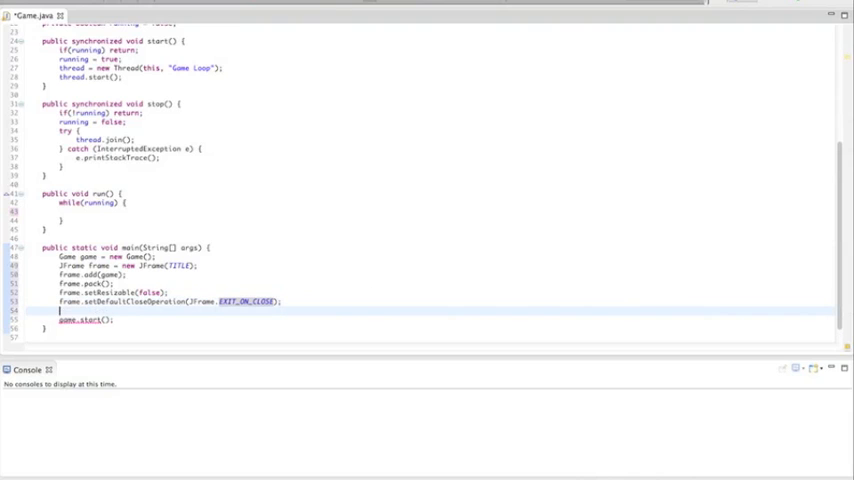
Step: Add frame.setLocationRelativeTo(null) and frame.setVisible(true) above game.start()
text(fr)
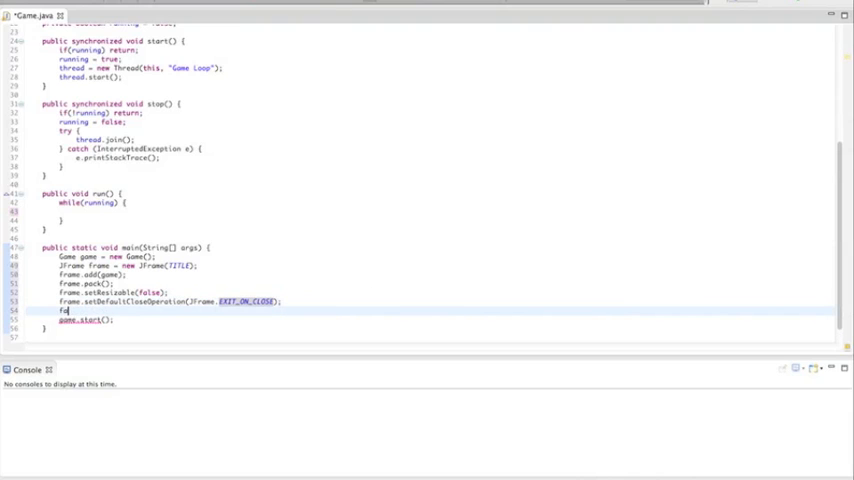
text(.)
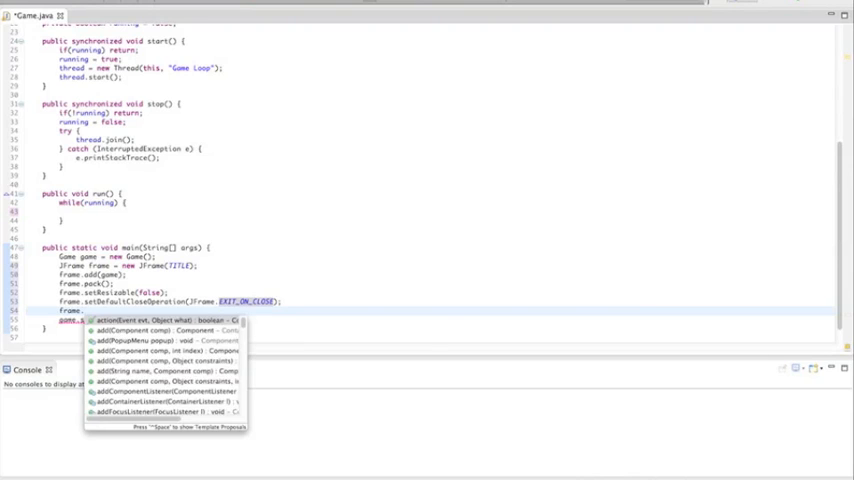
text(setLocationRelativeTo(null);)
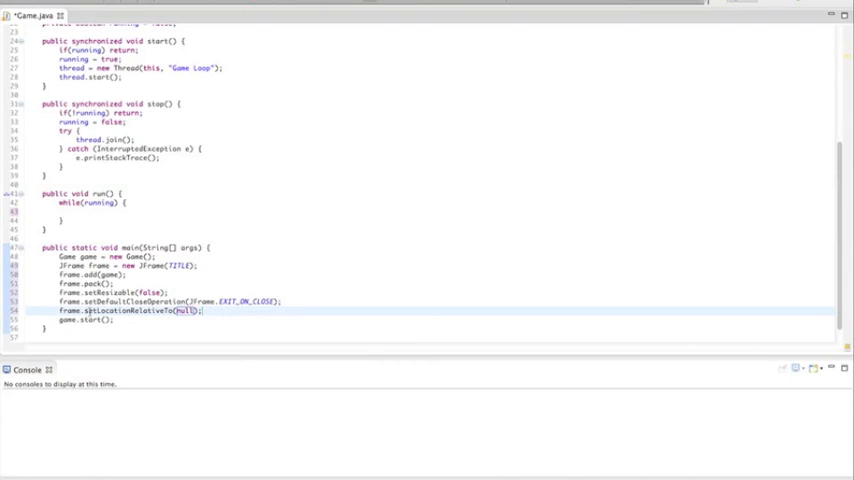
double_click(130, 322)
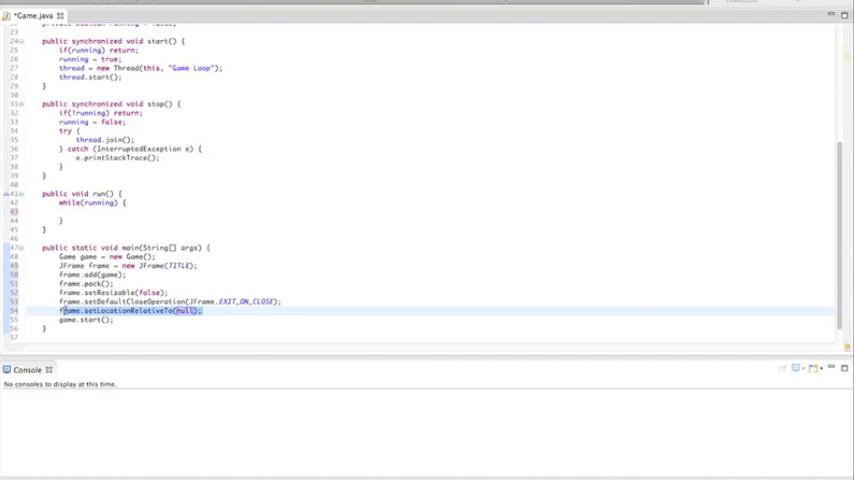
click(211, 310)
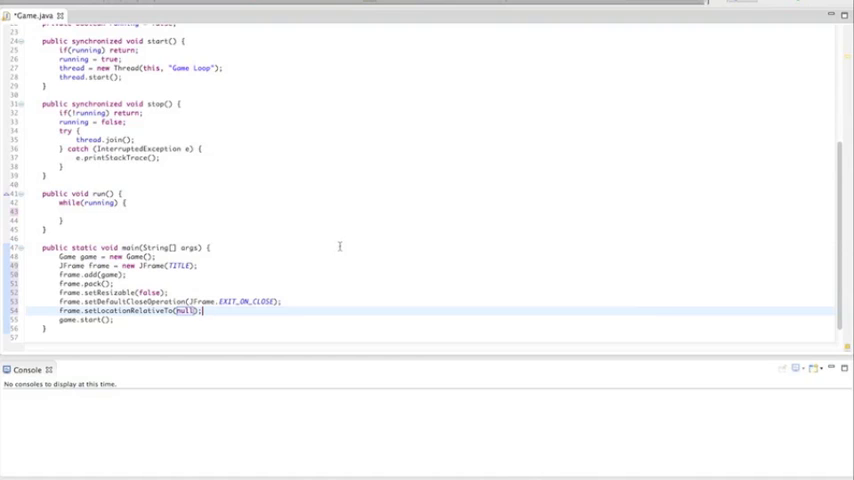
mouse_move(412, 247)
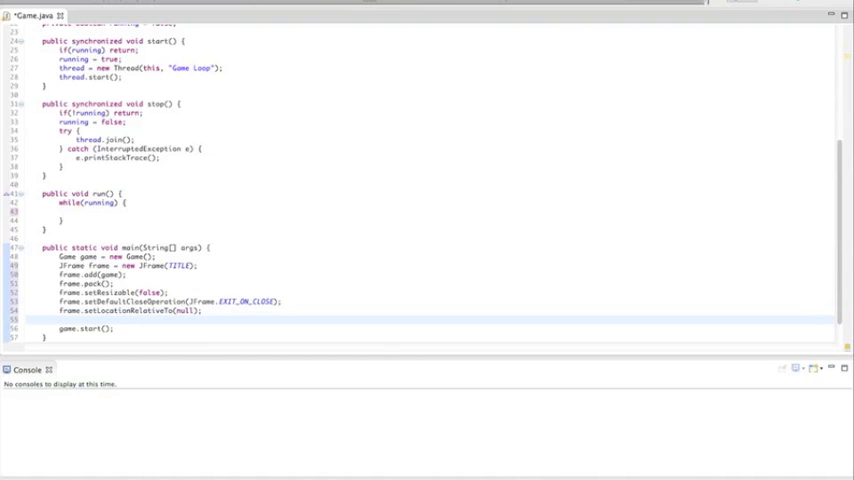
text(fram)
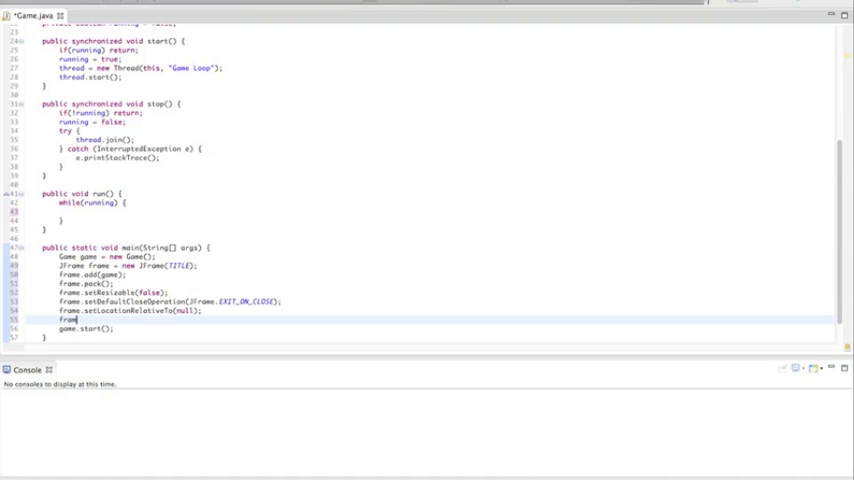
text(setVisible(true);)
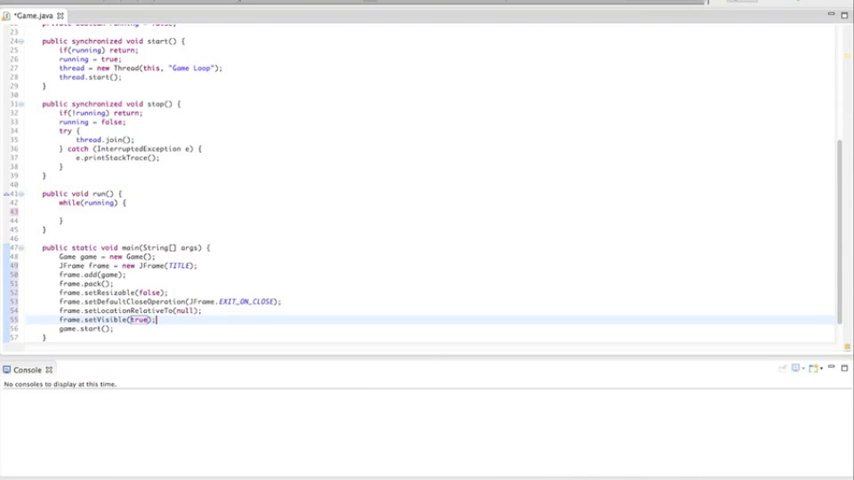
Step: Launch Game.java and drag the empty 'Breakout Game - OfficialGamingNetwork' window slightly lower
scroll(down, 3)
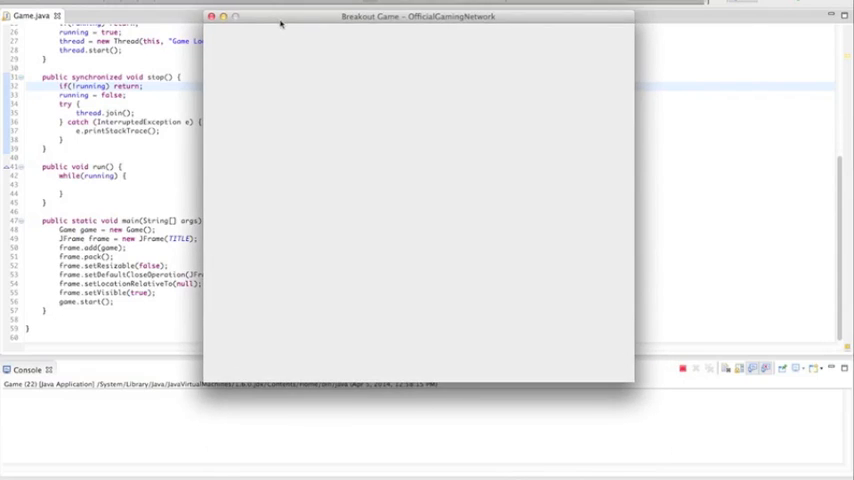
drag(418, 16, 415, 33)
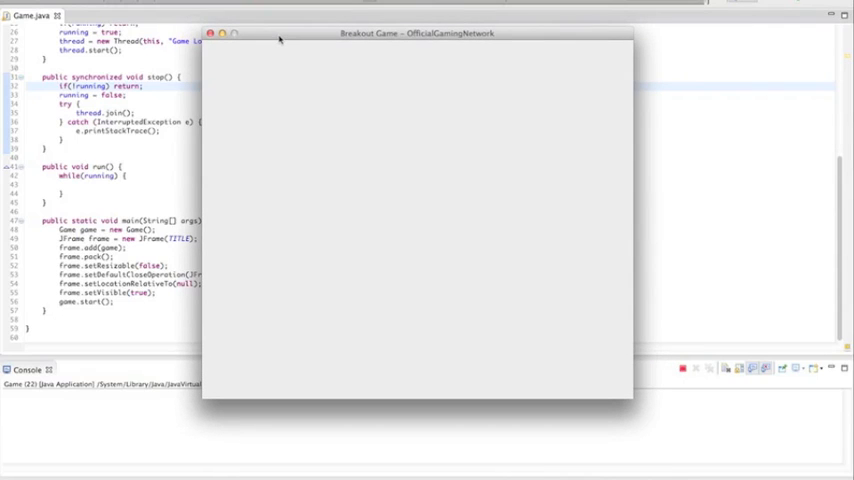